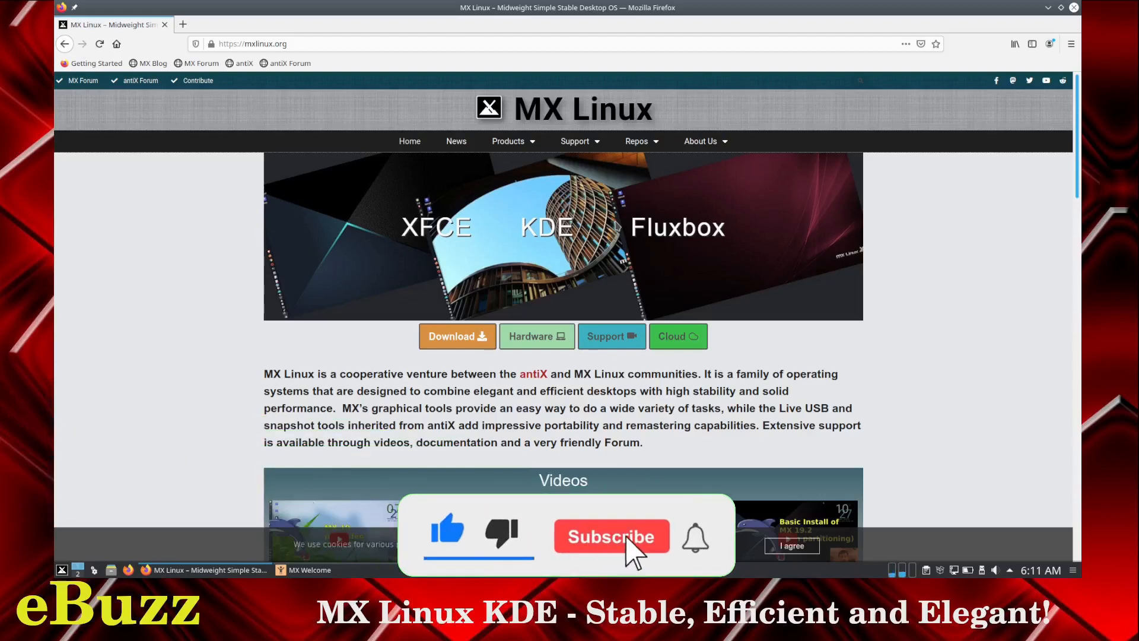
Drag the MX Welcome window down from the top into the middle of the desktop.
{"action": "left_click", "coordinate": [611, 536]}
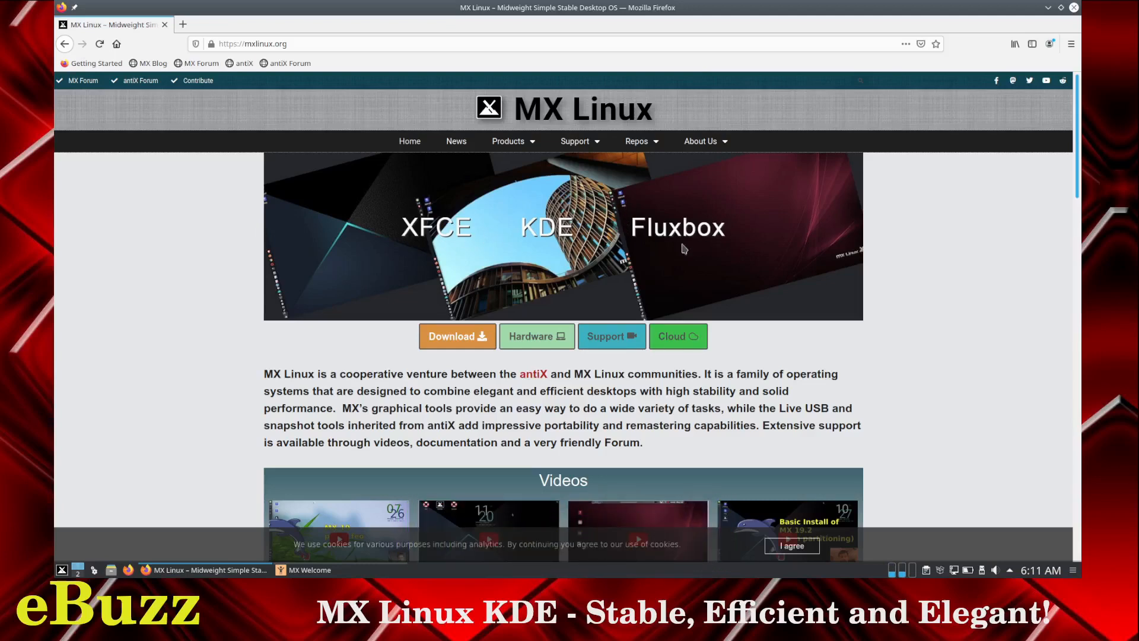
{"action": "mouse_move", "coordinate": [545, 282]}
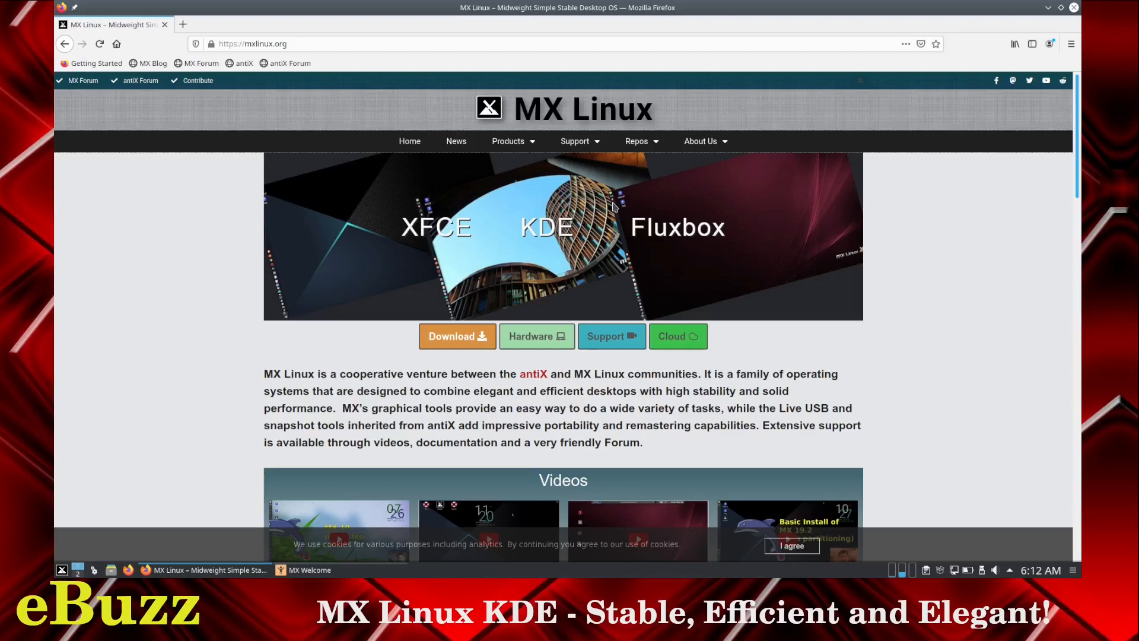
{"action": "mouse_move", "coordinate": [663, 149]}
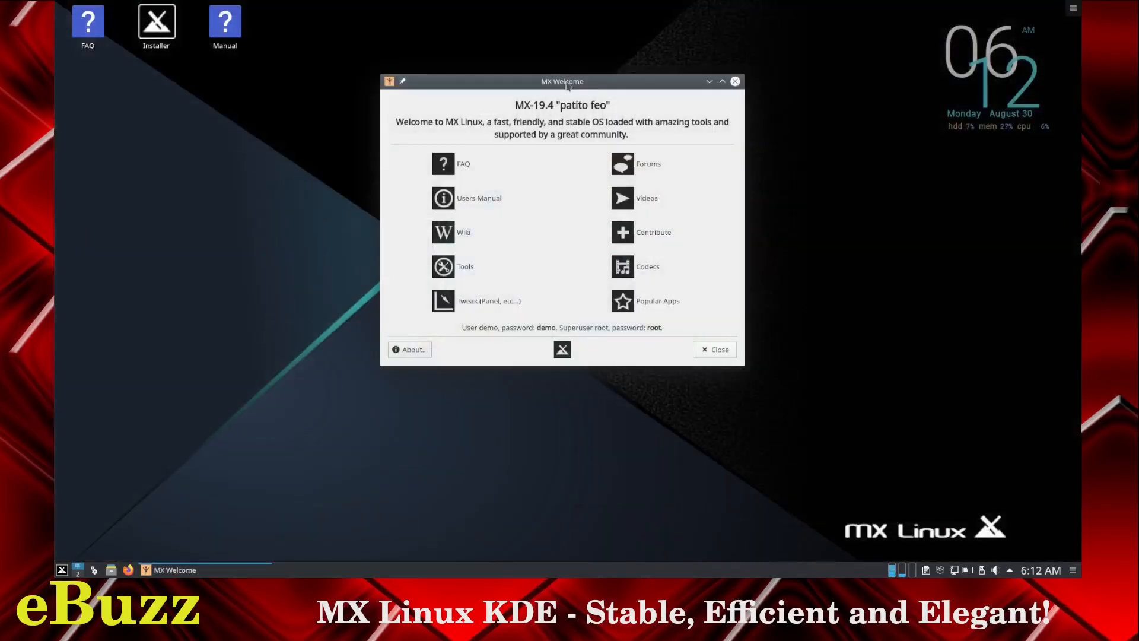
{"action": "left_click_drag", "start_coordinate": [562, 81], "coordinate": [554, 183]}
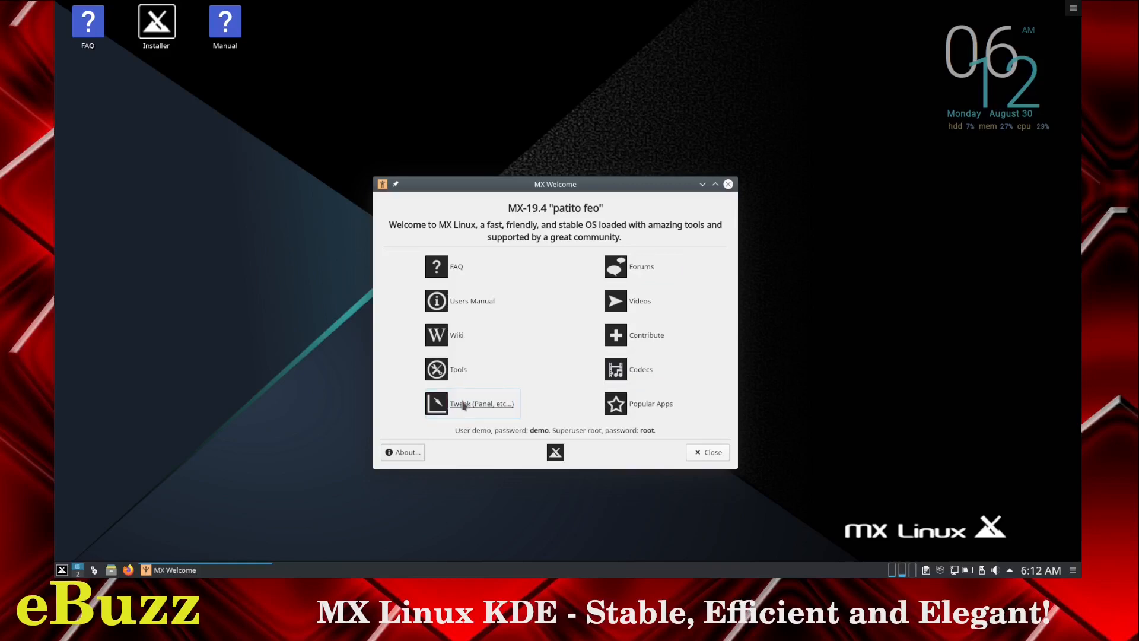
{"action": "left_click", "coordinate": [470, 404]}
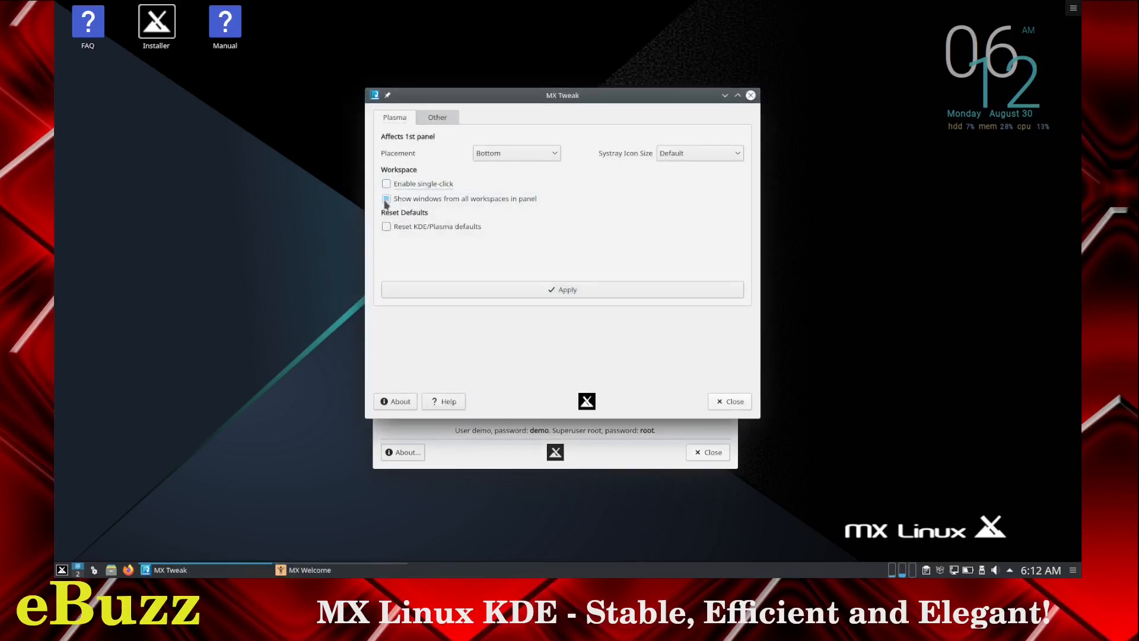
{"action": "left_click", "coordinate": [437, 116]}
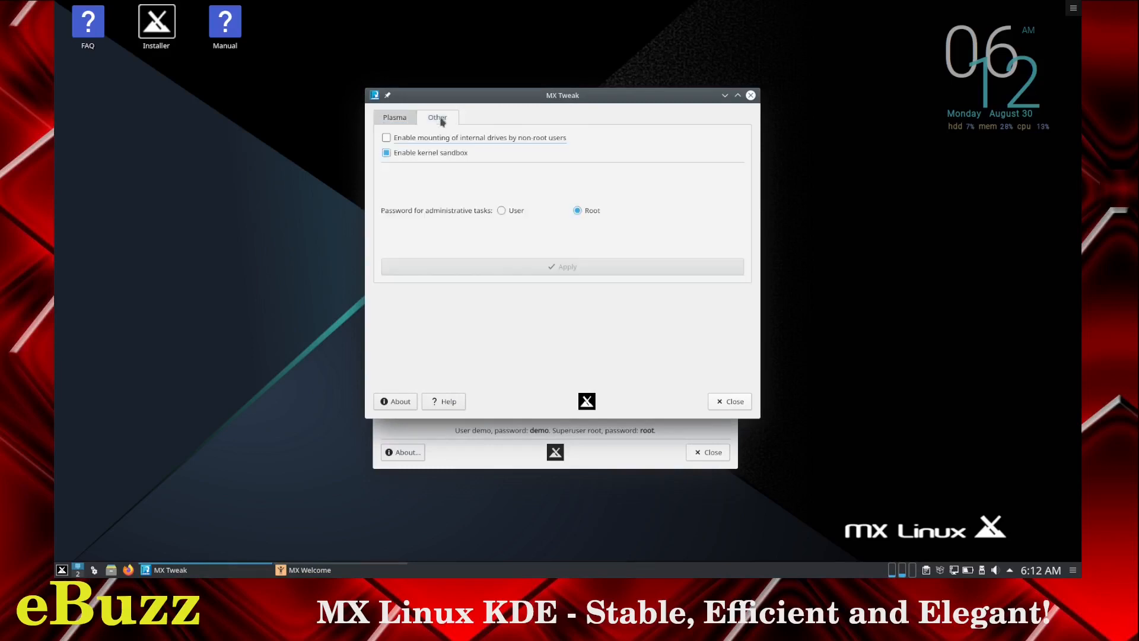
{"action": "mouse_move", "coordinate": [740, 129]}
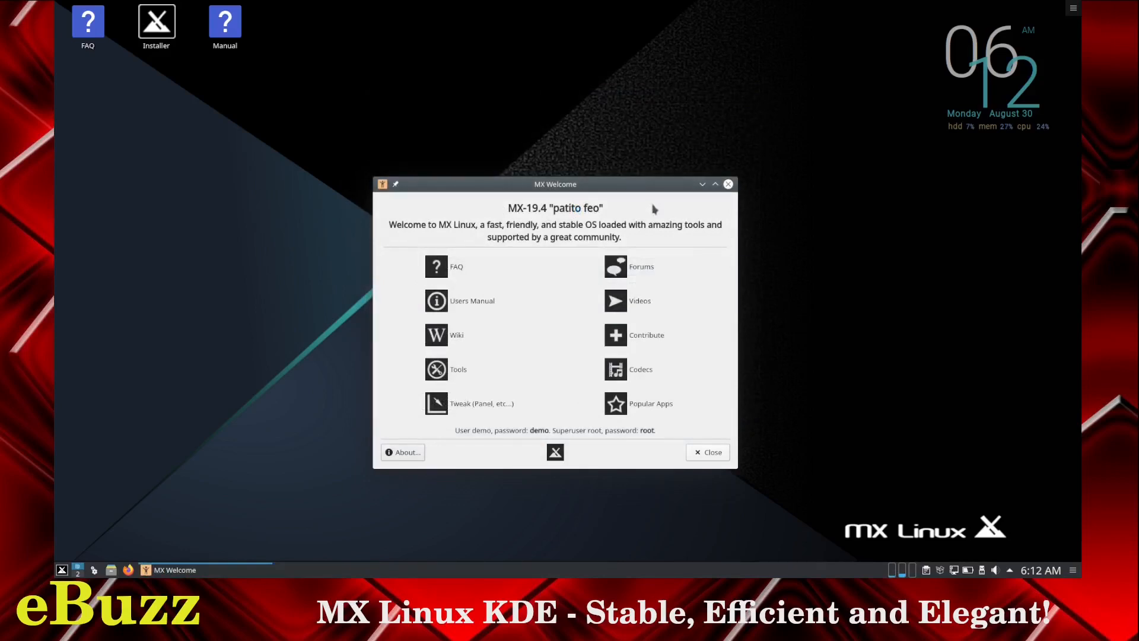
Close the MX Welcome window.
{"action": "left_click", "coordinate": [705, 451]}
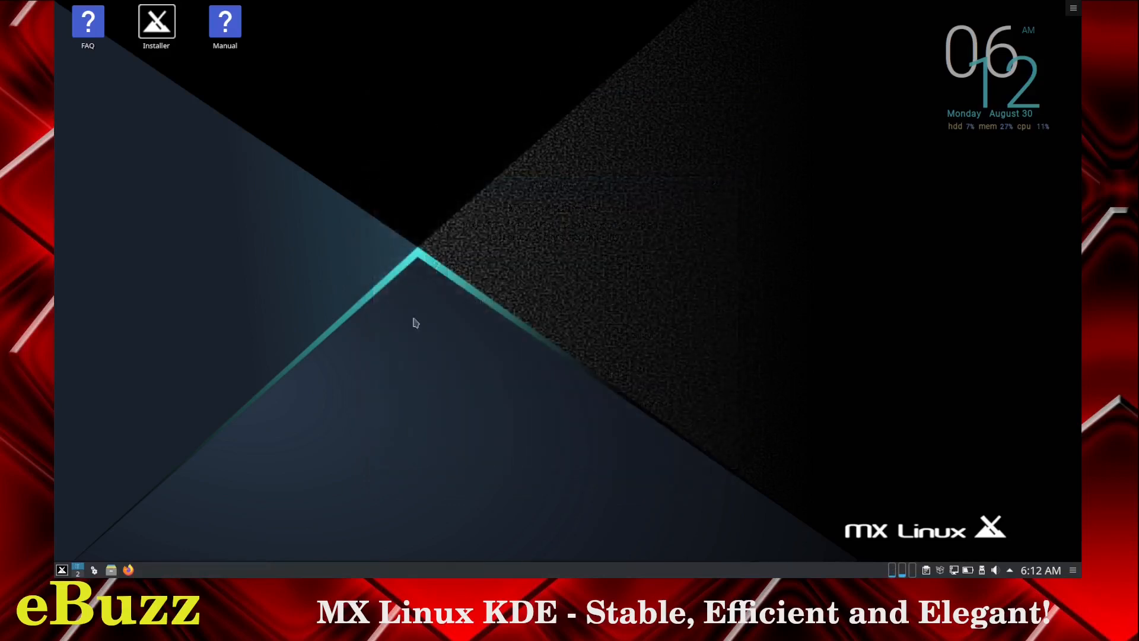
{"action": "mouse_move", "coordinate": [492, 262]}
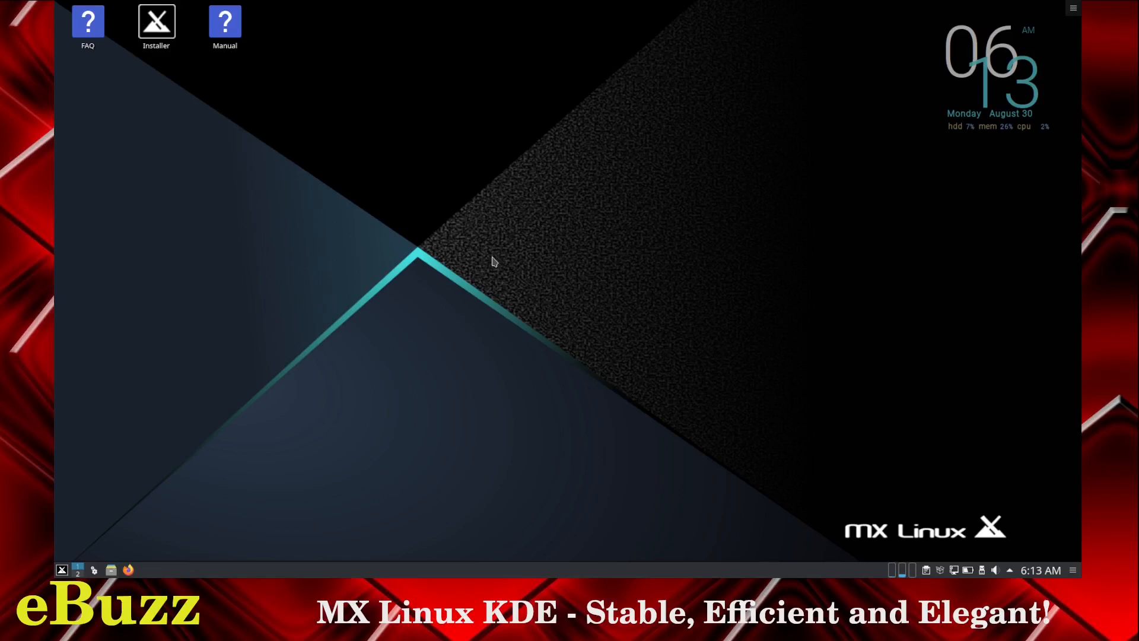
{"action": "mouse_move", "coordinate": [109, 514]}
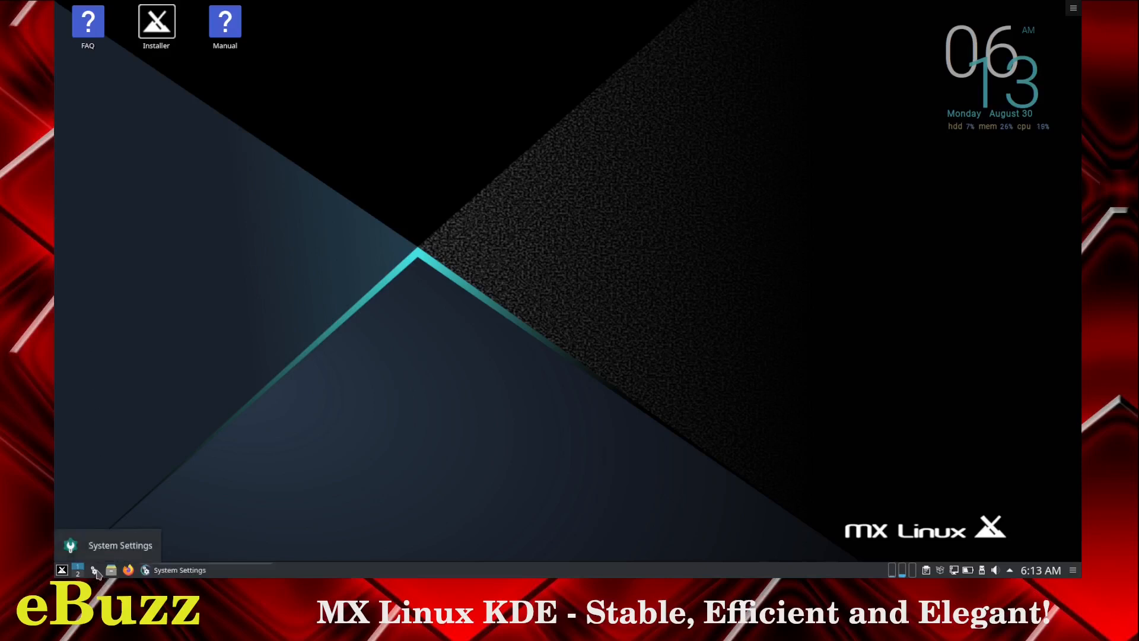
In Look And Feel, select and apply the Breeze Dark global theme.
{"action": "left_click", "coordinate": [78, 570]}
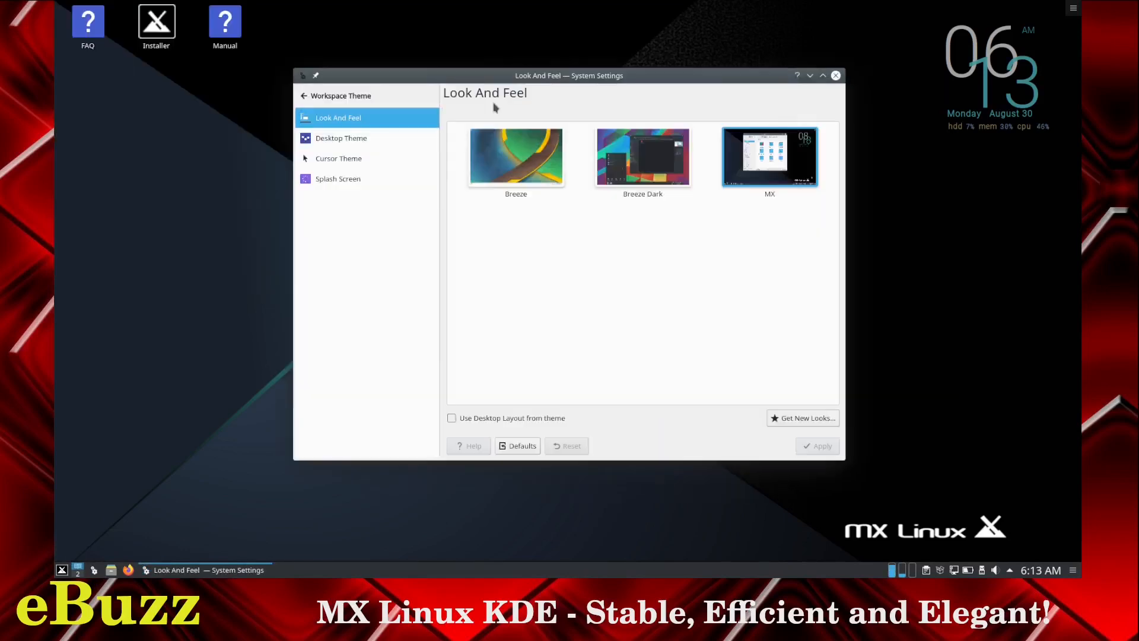
{"action": "left_click", "coordinate": [642, 156]}
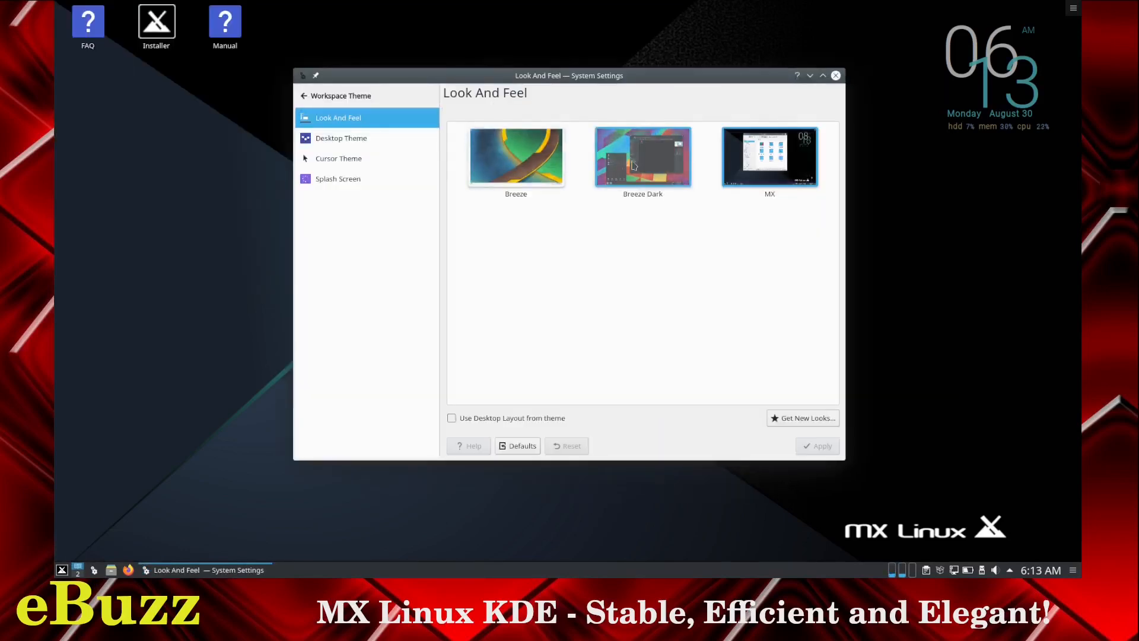
{"action": "left_click", "coordinate": [769, 156]}
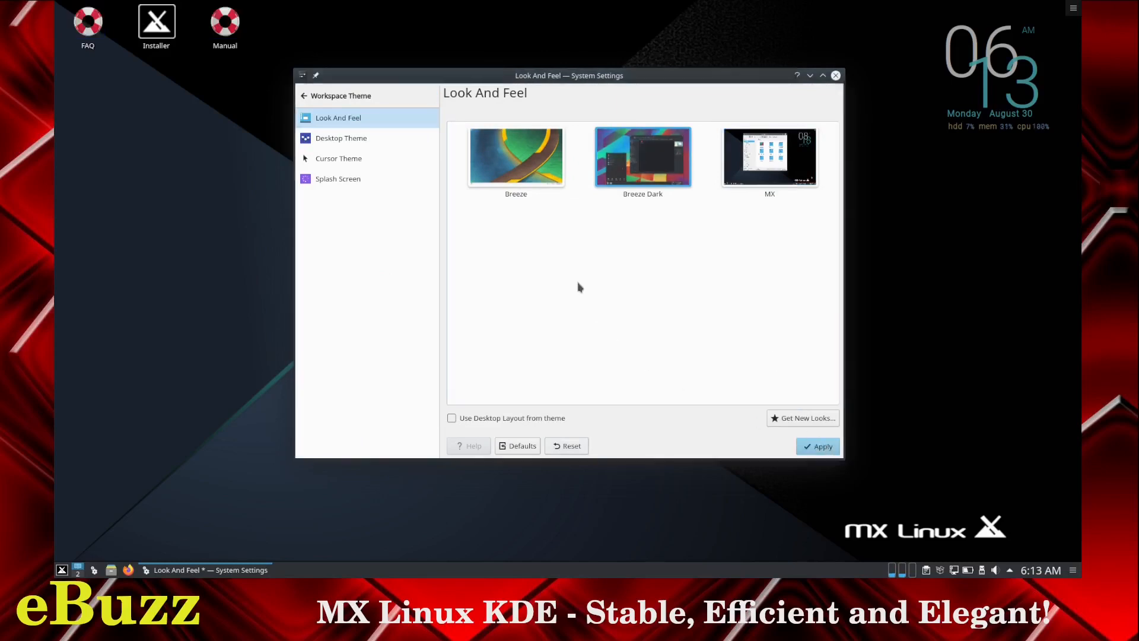
{"action": "left_click", "coordinate": [340, 138]}
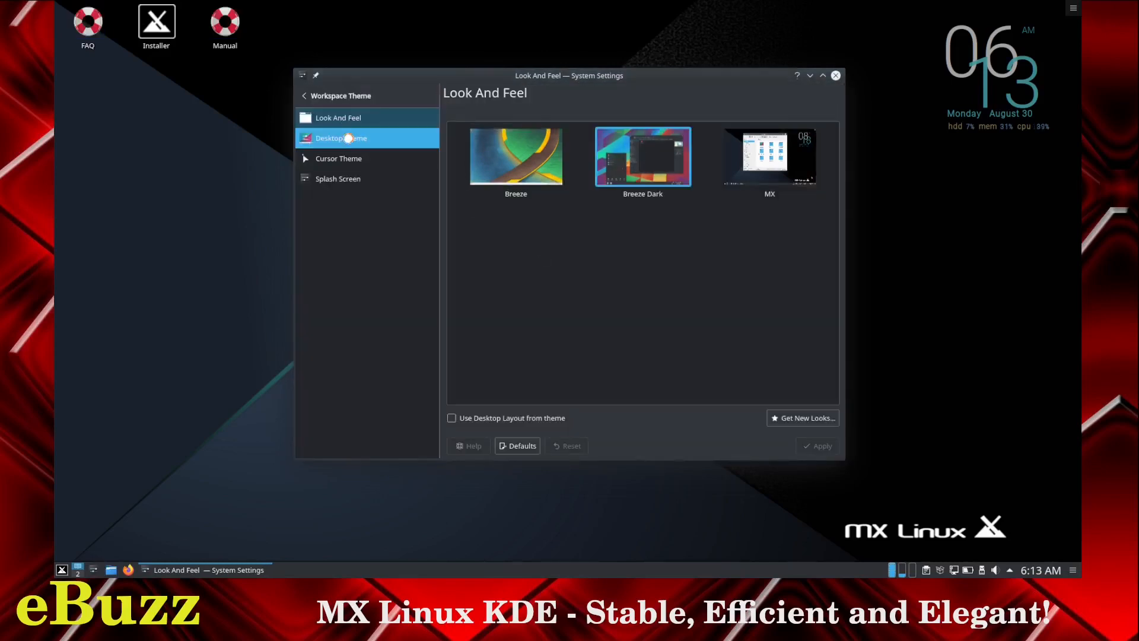
Browse the Plasma desktop theme choices.
{"action": "left_click", "coordinate": [340, 137]}
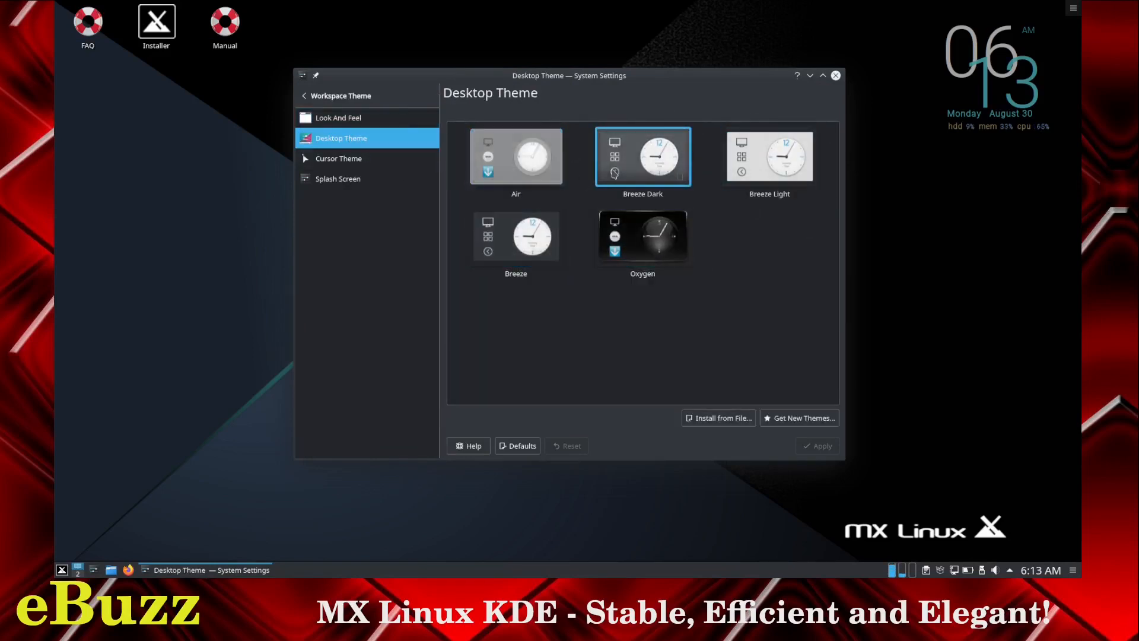
{"action": "left_click", "coordinate": [768, 156]}
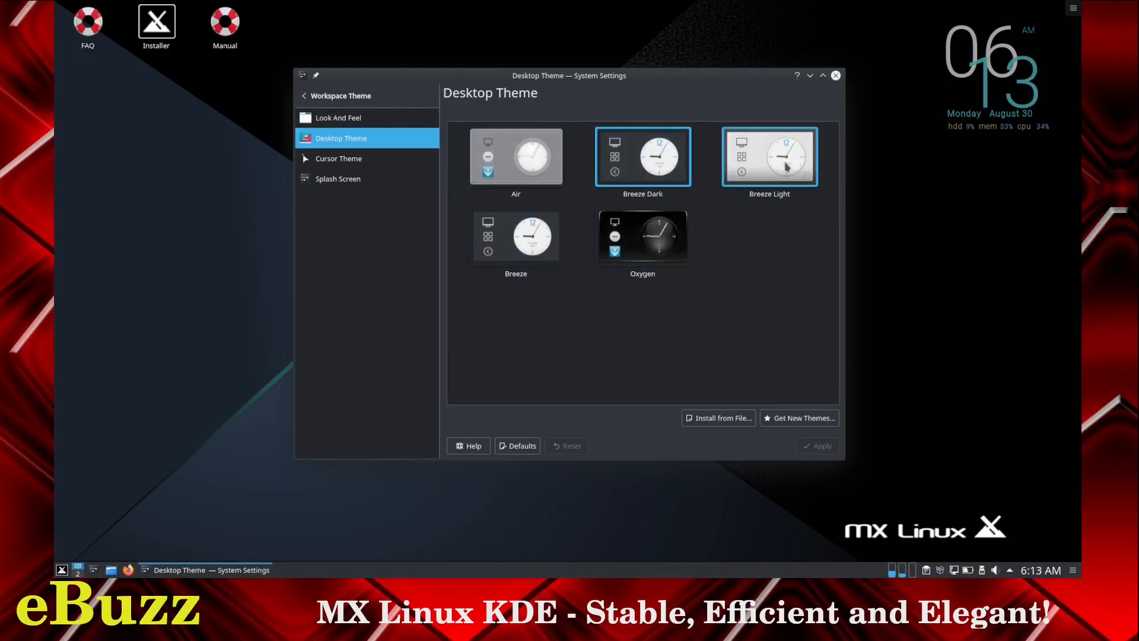
{"action": "left_click", "coordinate": [515, 156]}
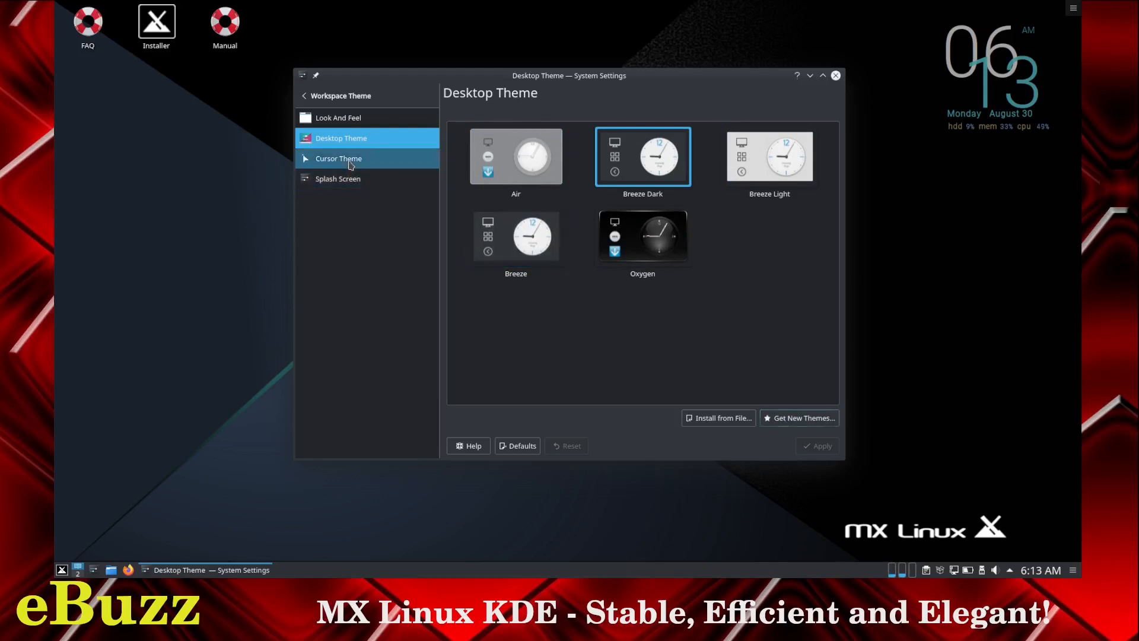
Browse cursor and splash screen themes, then return to the category list.
{"action": "left_click", "coordinate": [338, 159]}
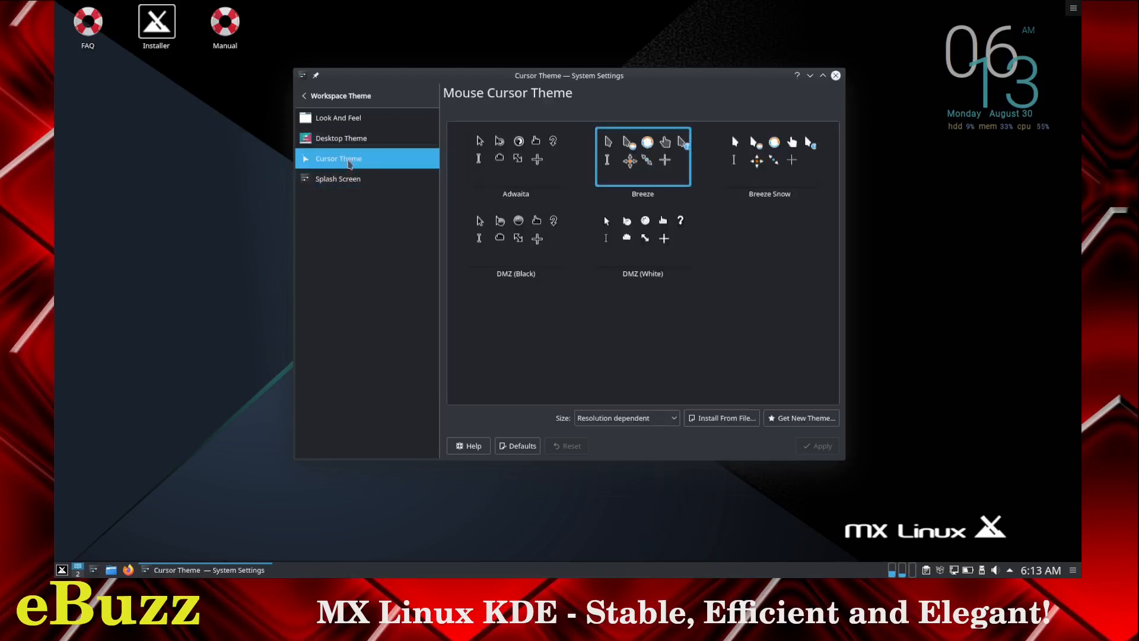
{"action": "left_click", "coordinate": [769, 156]}
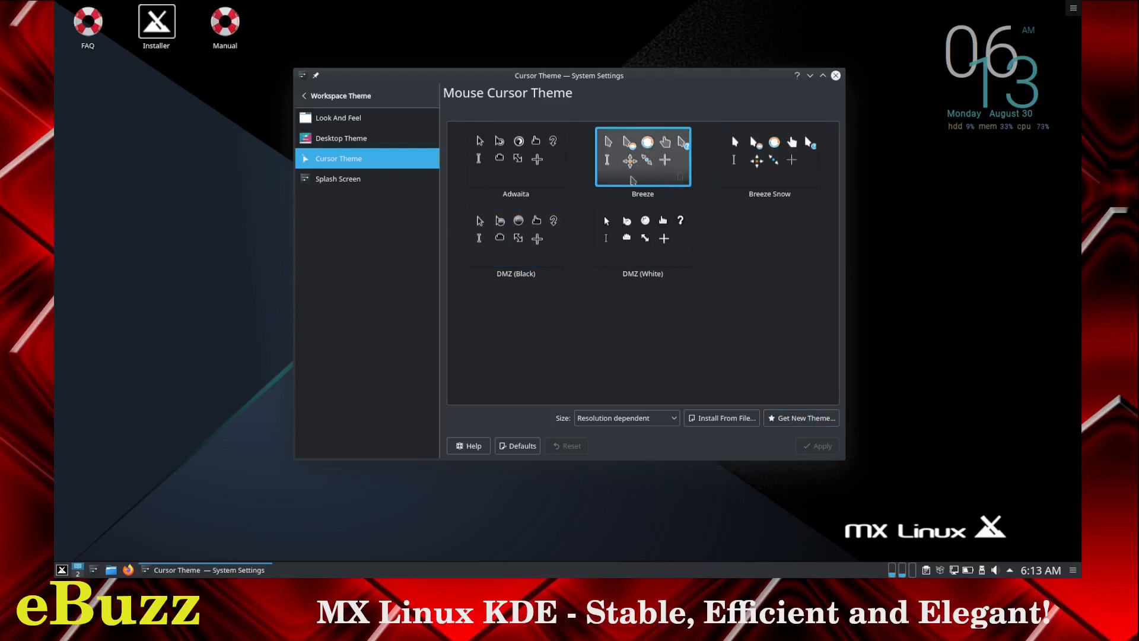
{"action": "left_click", "coordinate": [337, 178]}
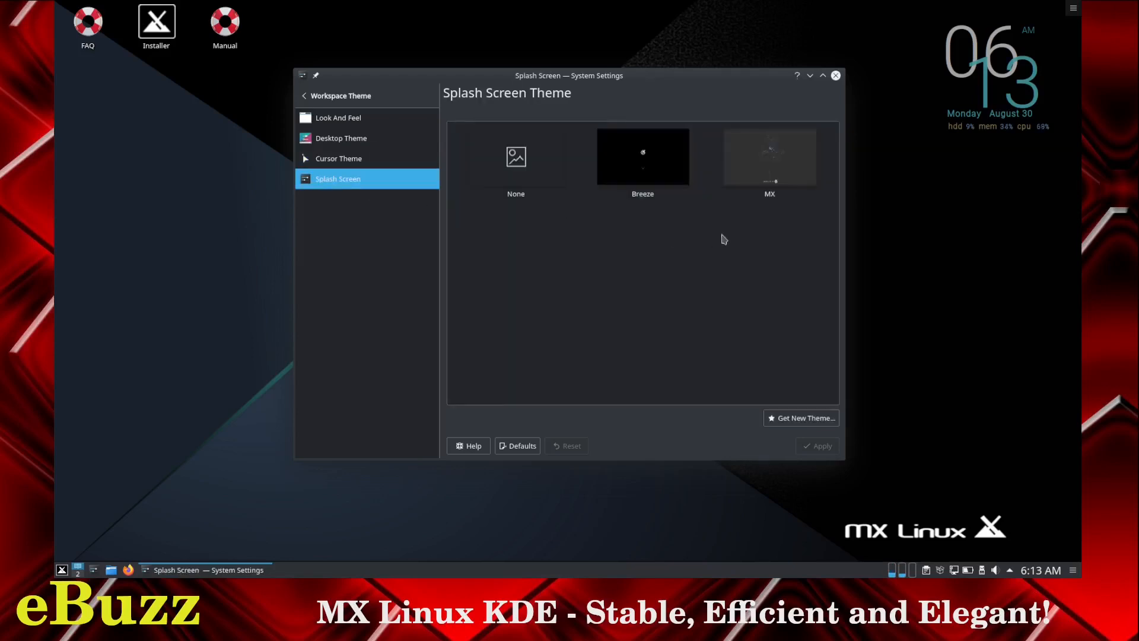
{"action": "mouse_move", "coordinate": [663, 223]}
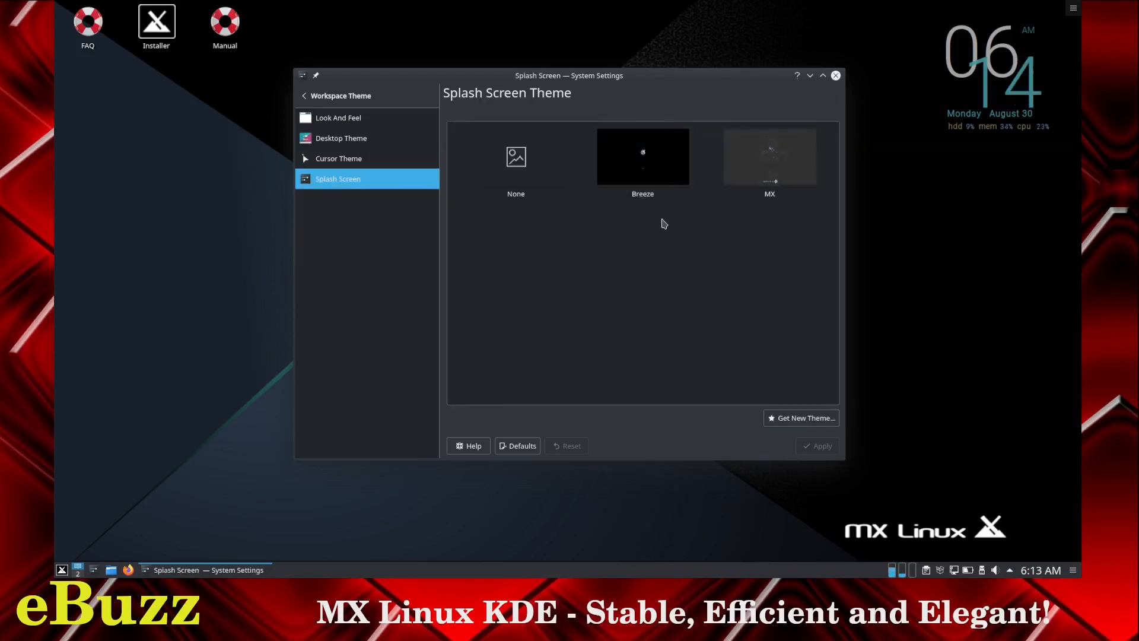
{"action": "left_click", "coordinate": [770, 156]}
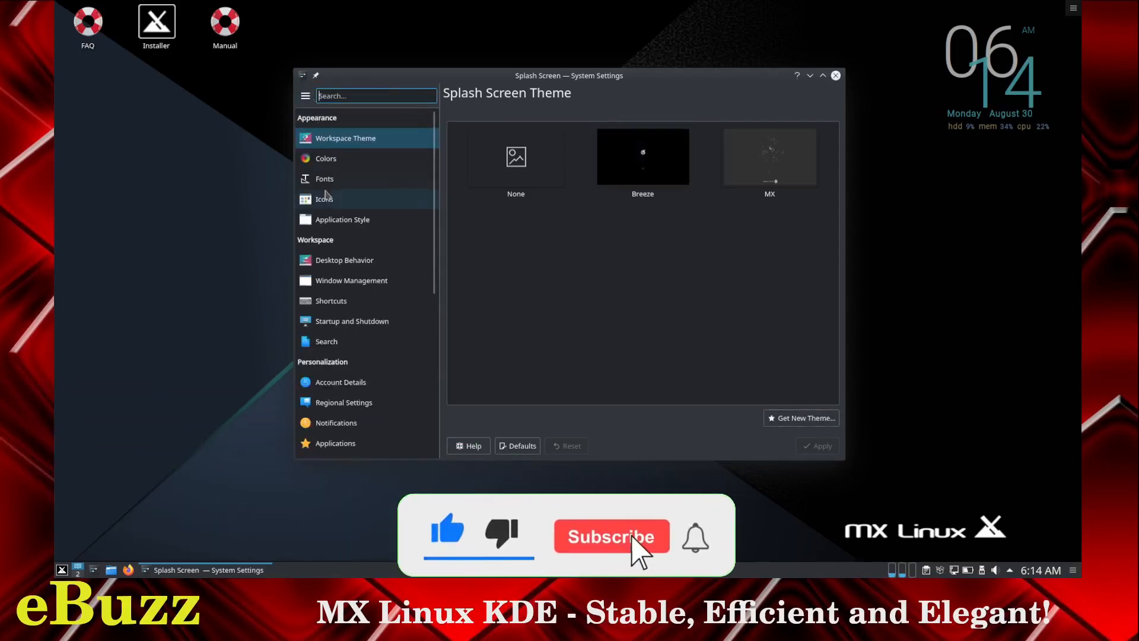
In Fonts, use Adjust All Fonts to set every font size to 12.
{"action": "left_click", "coordinate": [326, 158]}
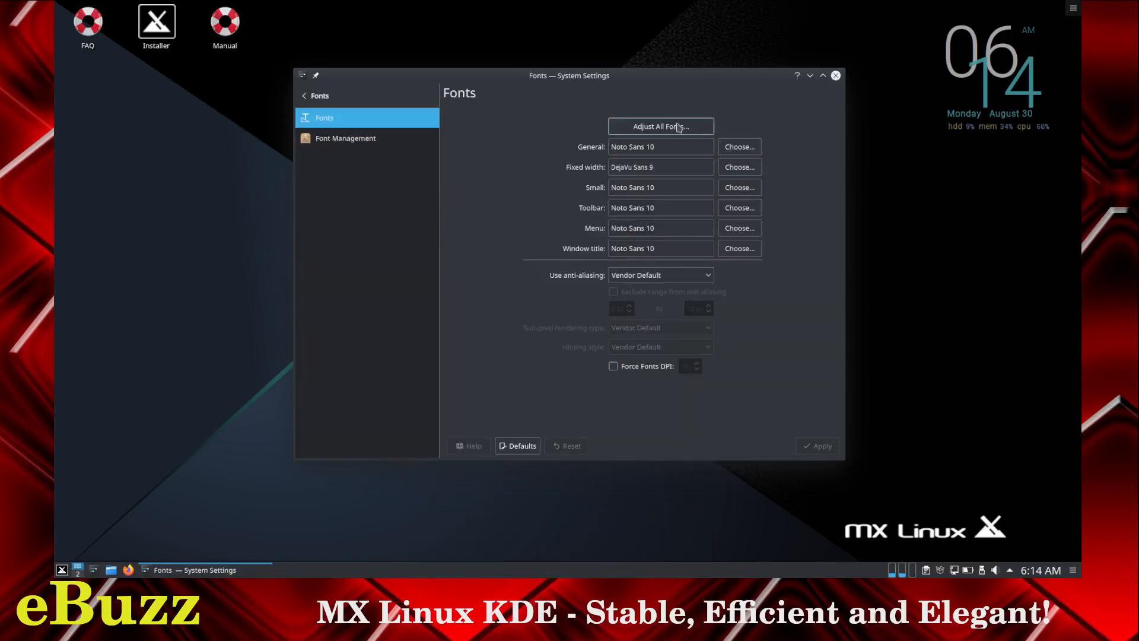
{"action": "left_click", "coordinate": [660, 126]}
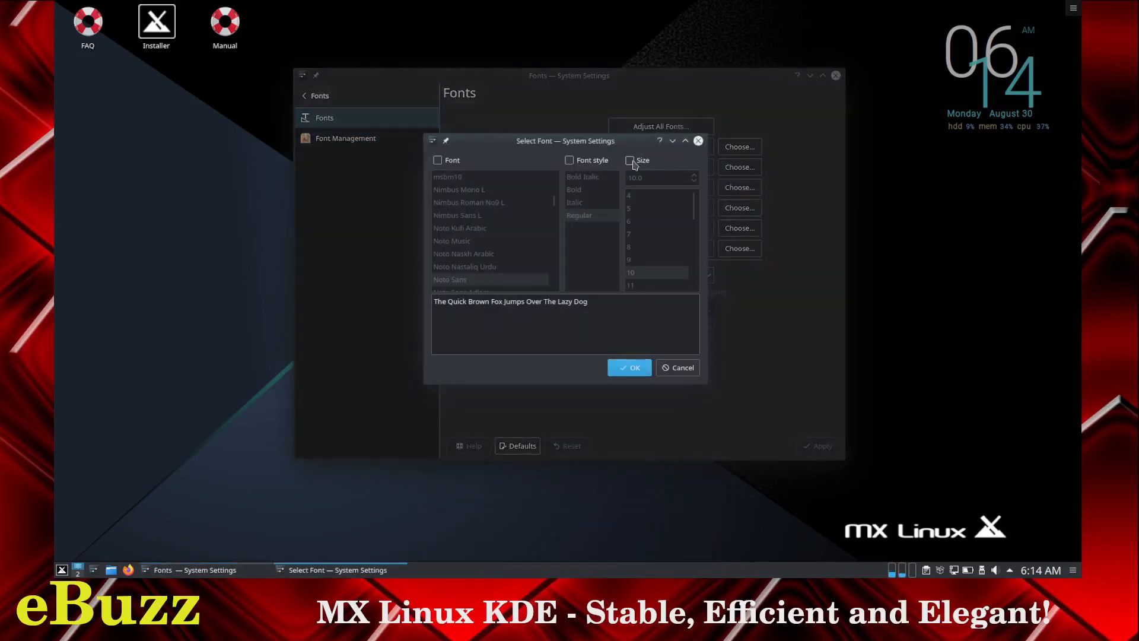
{"action": "left_click", "coordinate": [629, 160]}
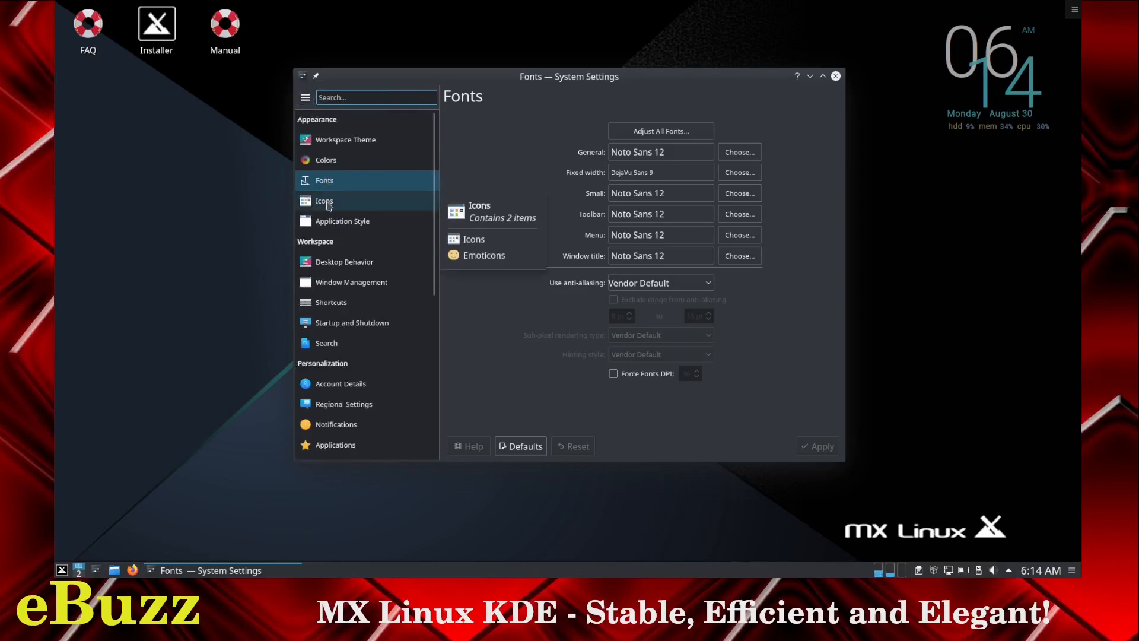
Browse the icon theme choices and return to the category list.
{"action": "left_click", "coordinate": [324, 201]}
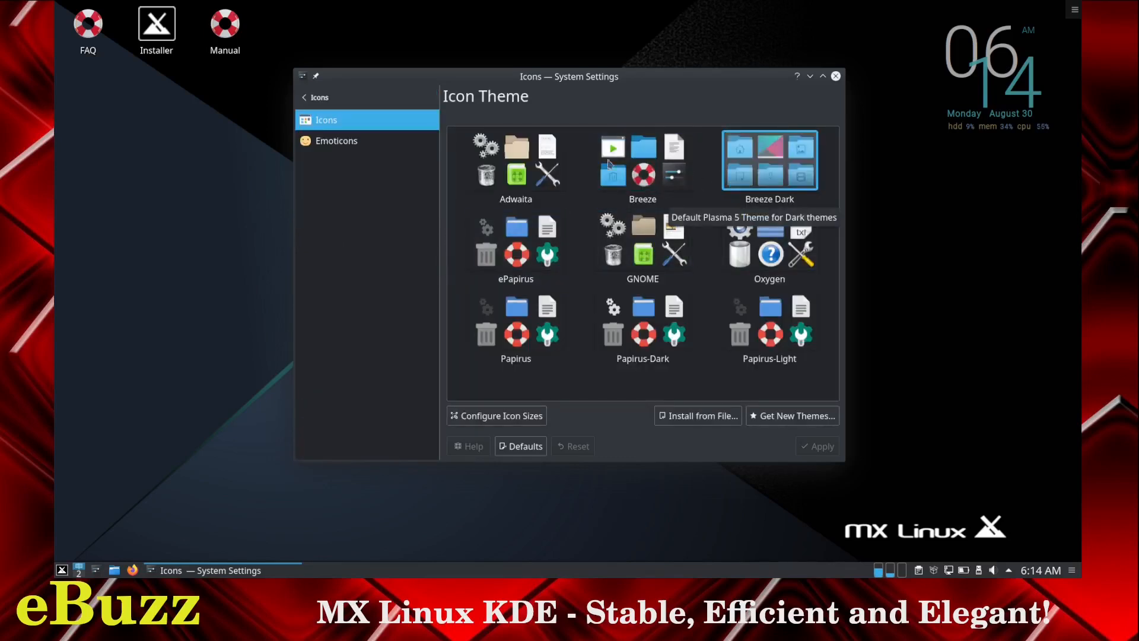
{"action": "left_click", "coordinate": [516, 321]}
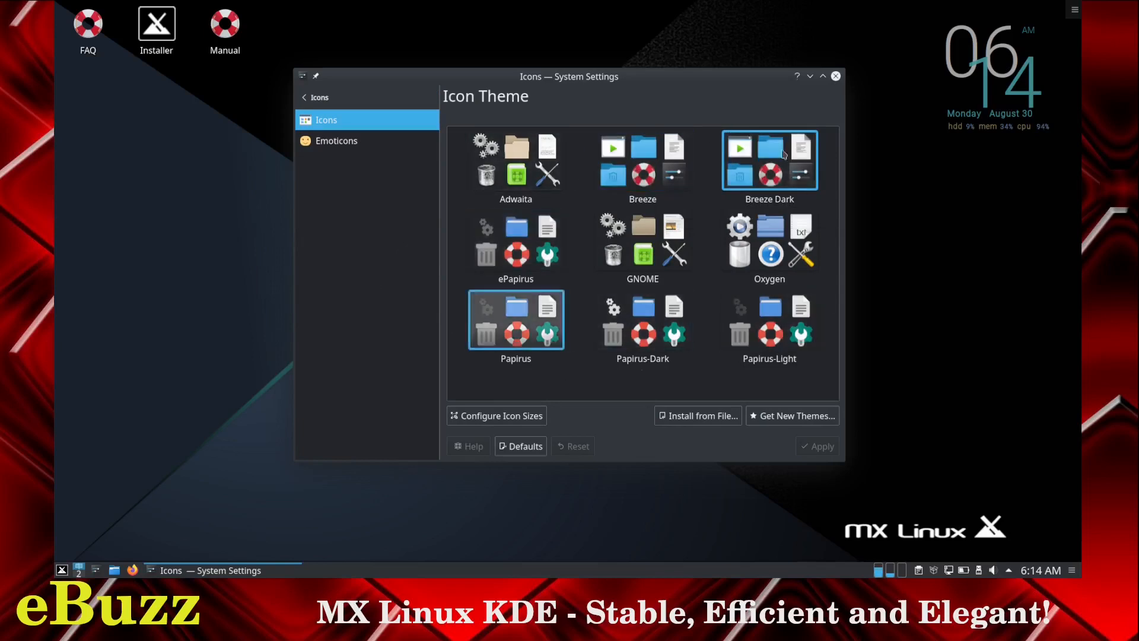
{"action": "left_click", "coordinate": [642, 239]}
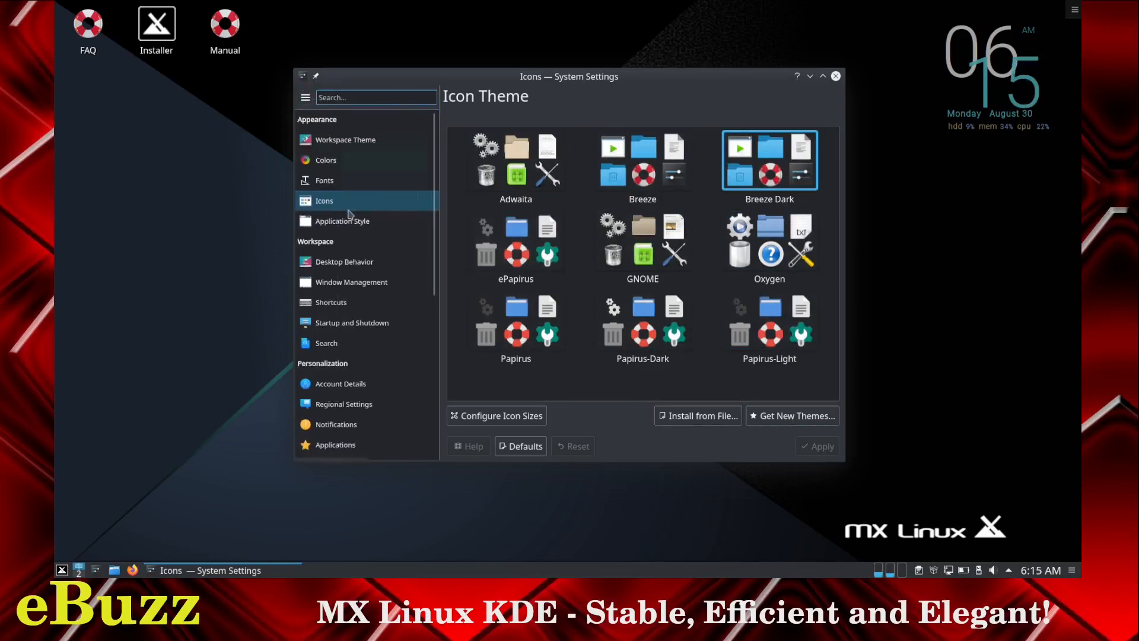
In Application Style, view window decorations, then open the GTK style page.
{"action": "left_click", "coordinate": [342, 220]}
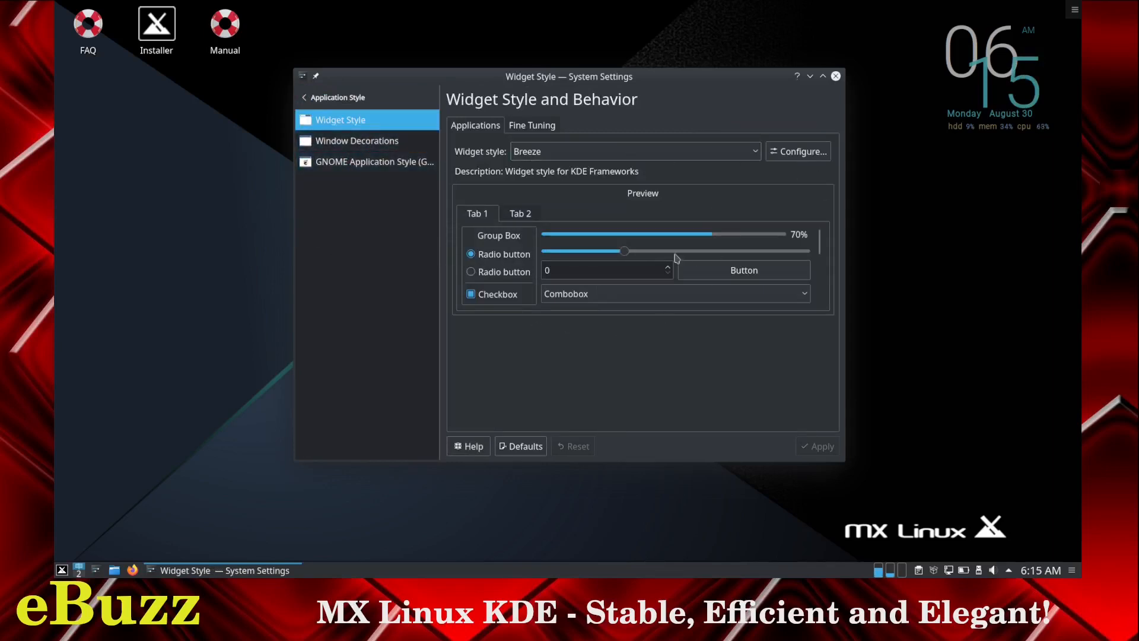
{"action": "left_click", "coordinate": [356, 140]}
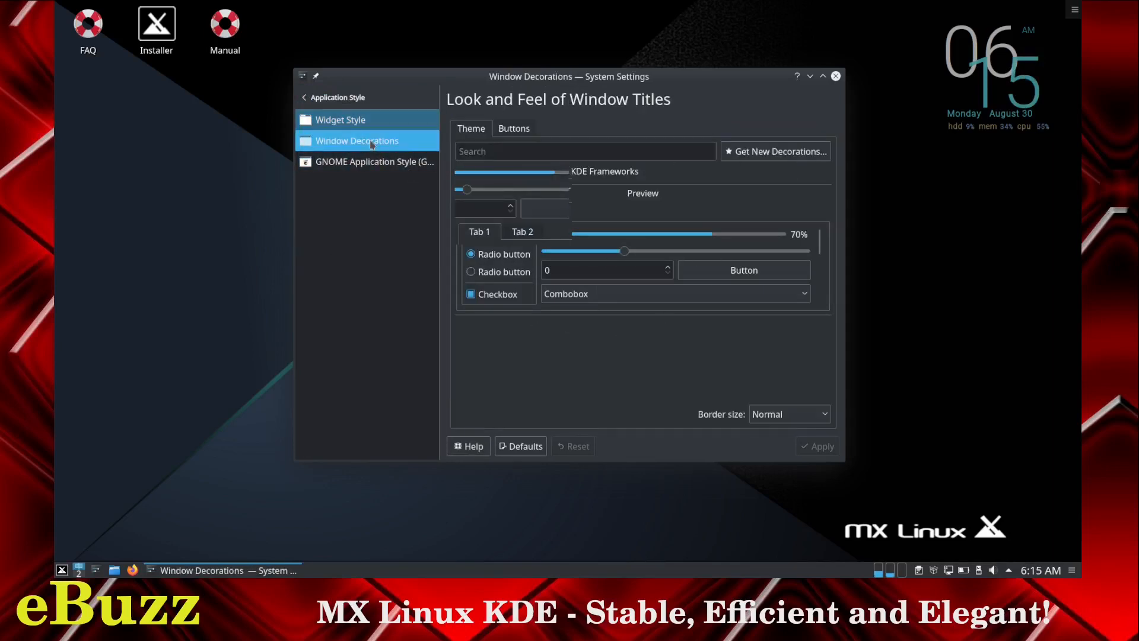
{"action": "left_click", "coordinate": [356, 140]}
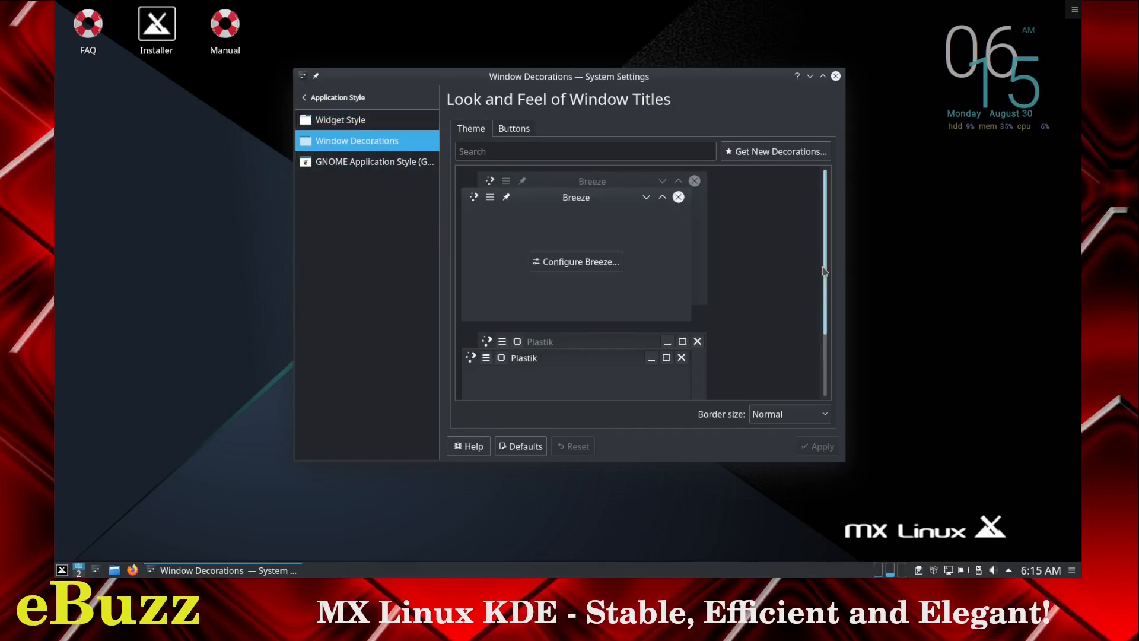
{"action": "left_click", "coordinate": [374, 161]}
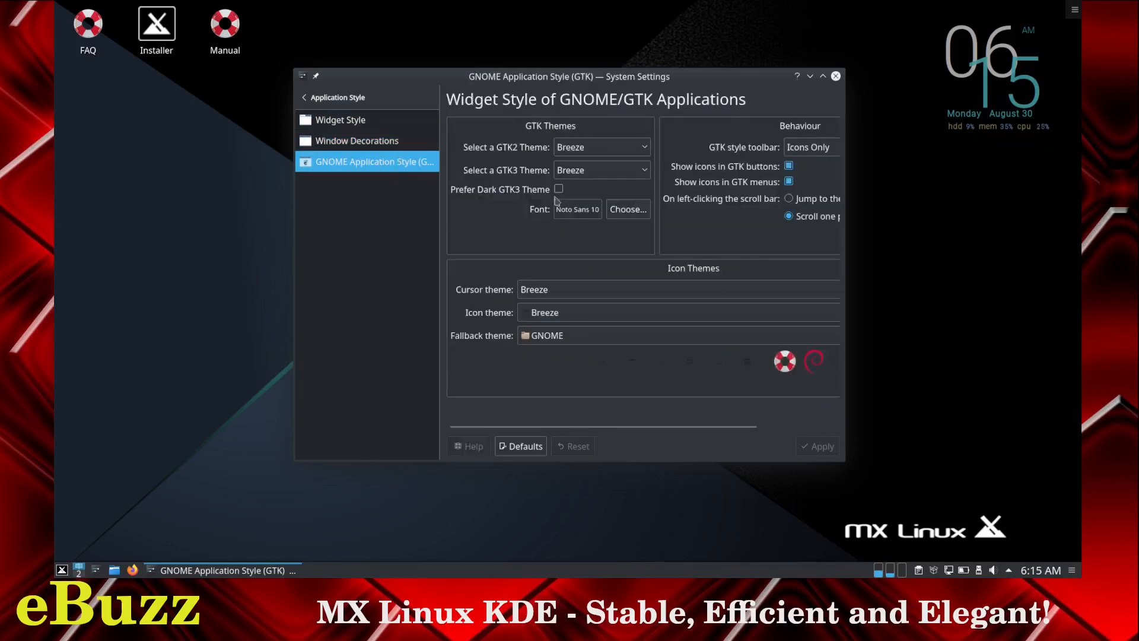
{"action": "mouse_move", "coordinate": [340, 97]}
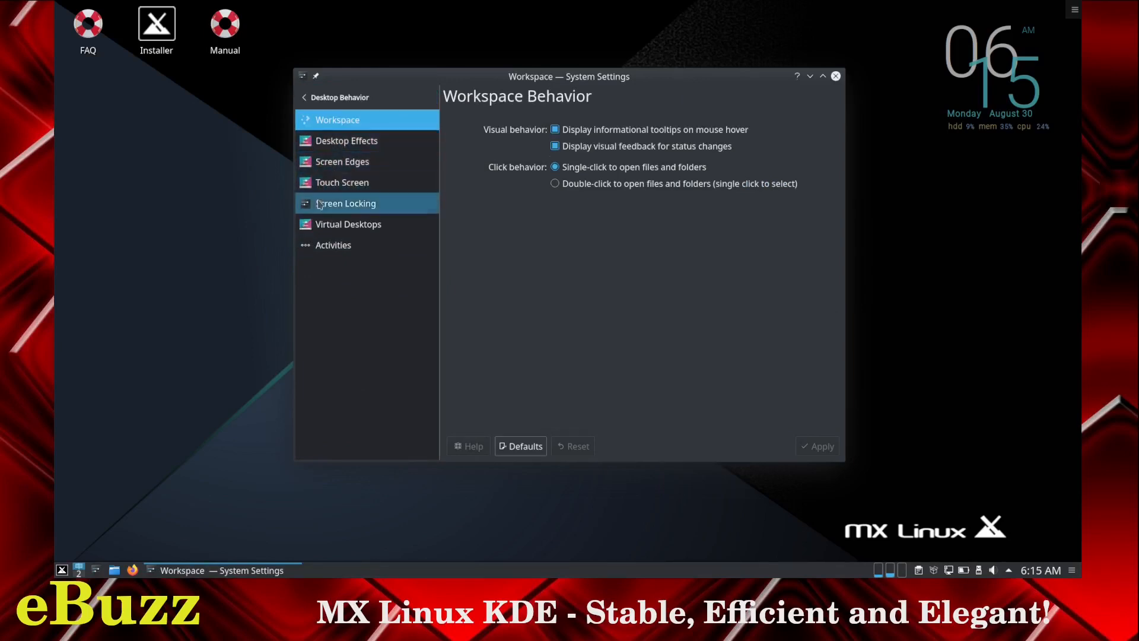
Browse Window Management's focus, actions and task switcher pages, ending on Window Rules.
{"action": "left_click", "coordinate": [338, 96]}
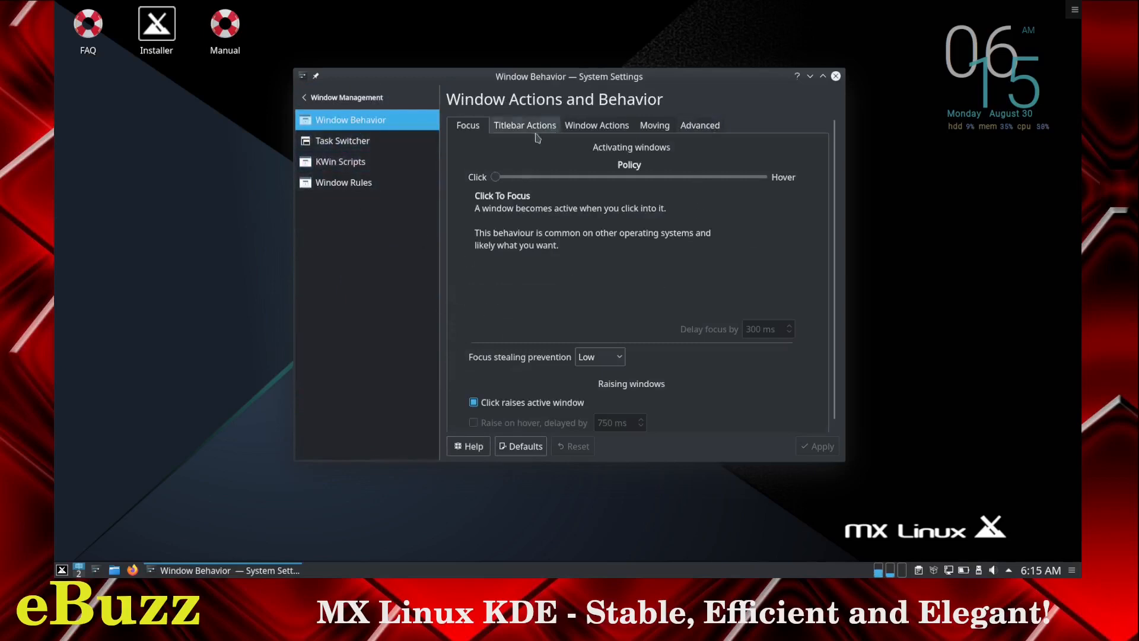
{"action": "left_click", "coordinate": [596, 125]}
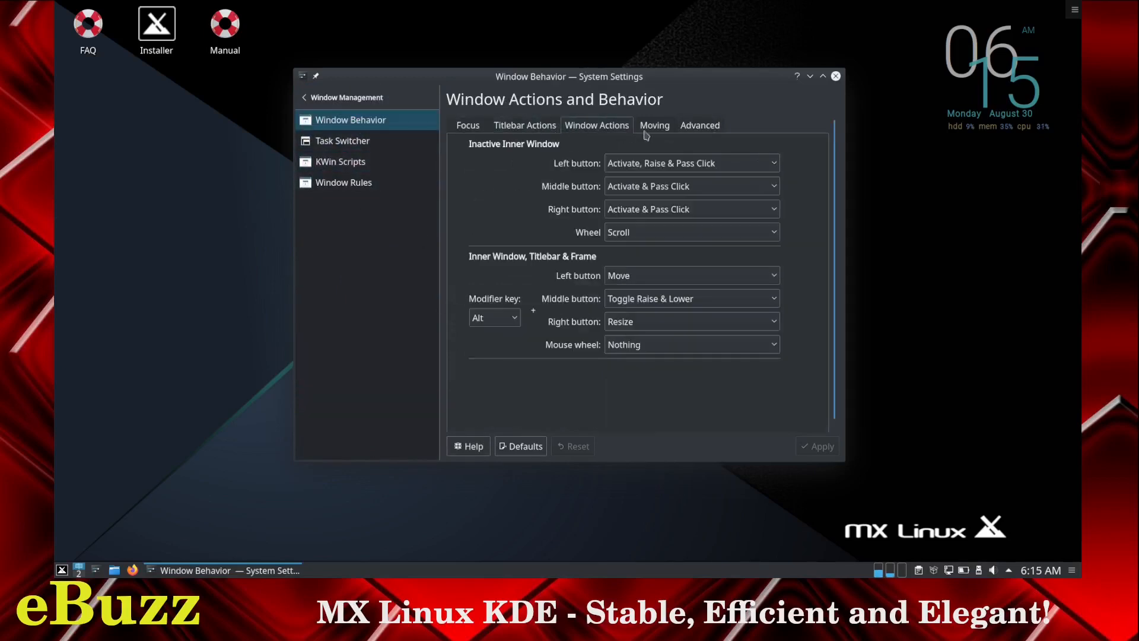
{"action": "left_click", "coordinate": [468, 125]}
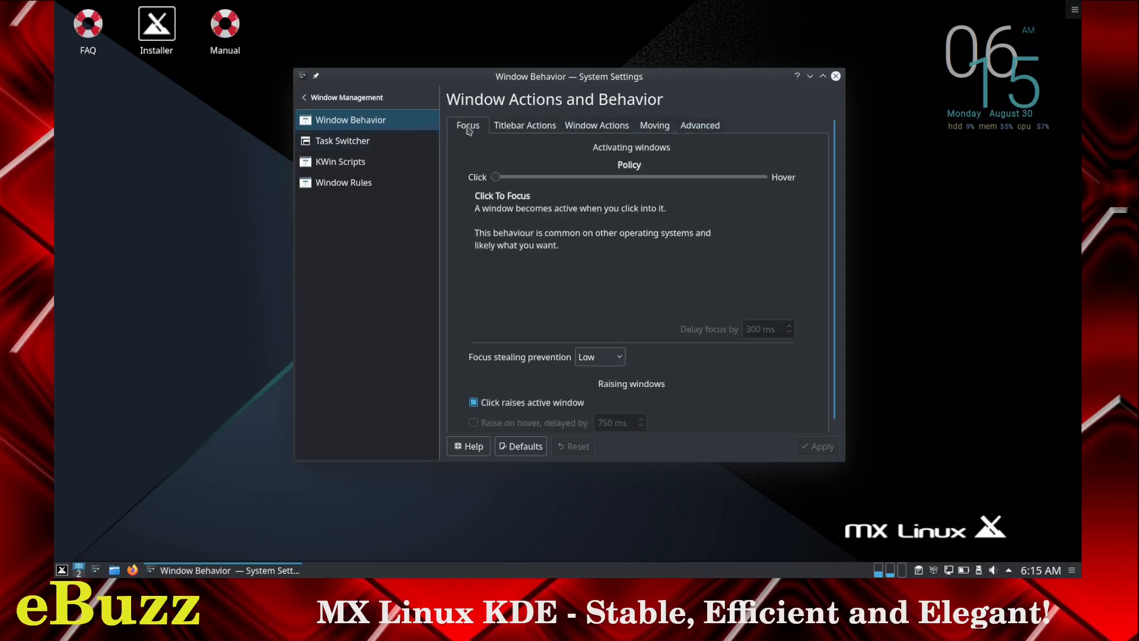
{"action": "left_click", "coordinate": [340, 161]}
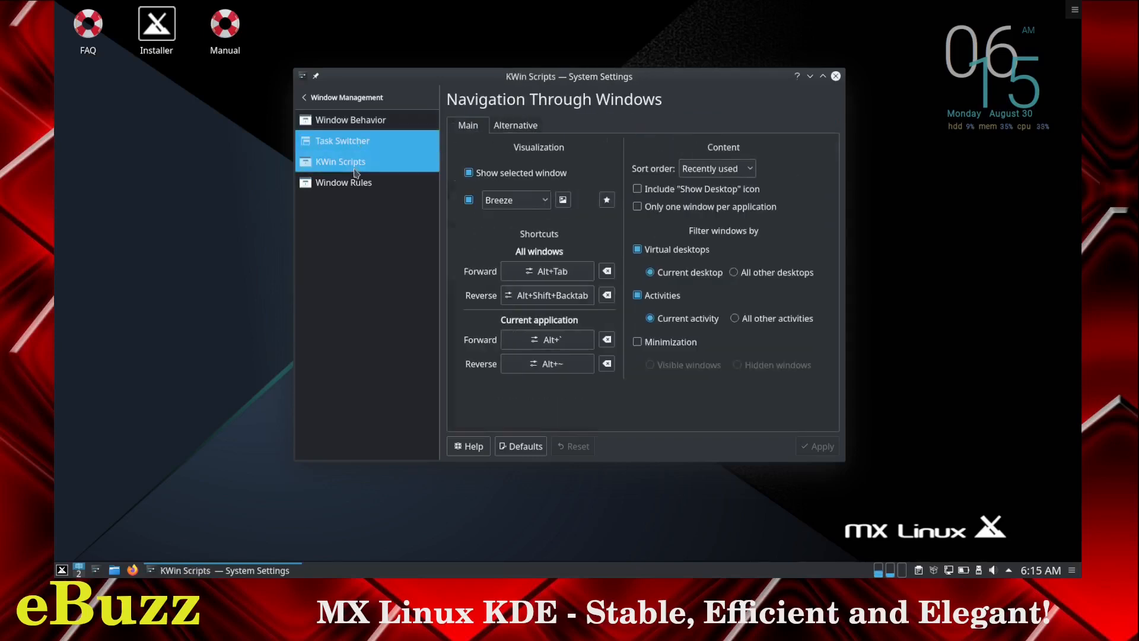
{"action": "left_click", "coordinate": [342, 182]}
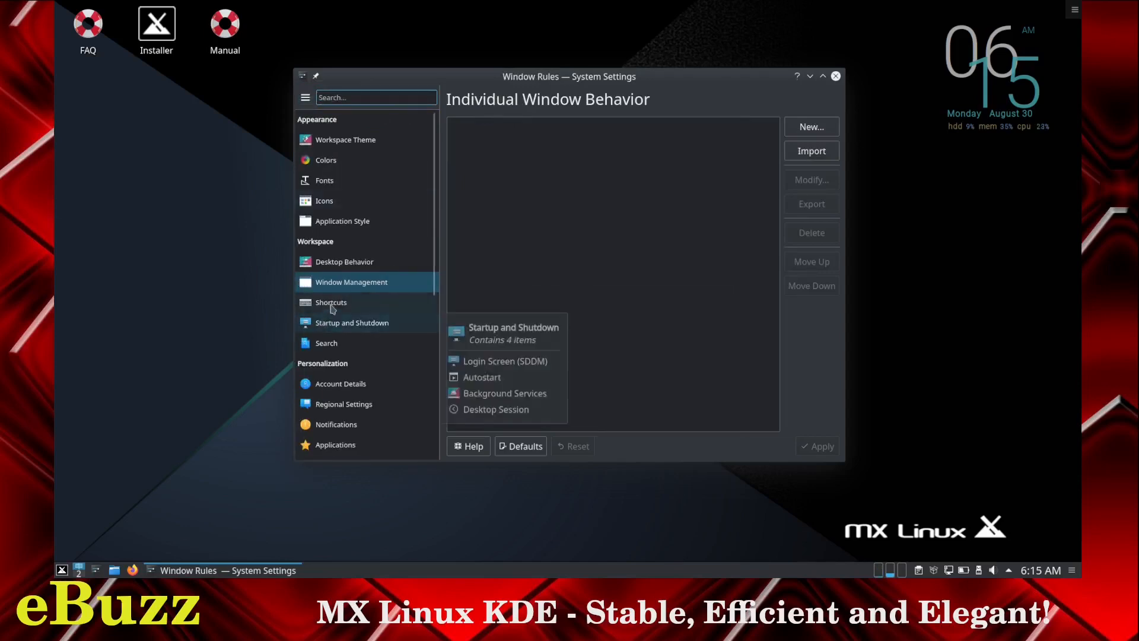
Browse global shortcuts, then scroll to Hardware and open Removable Storage.
{"action": "left_click", "coordinate": [330, 302]}
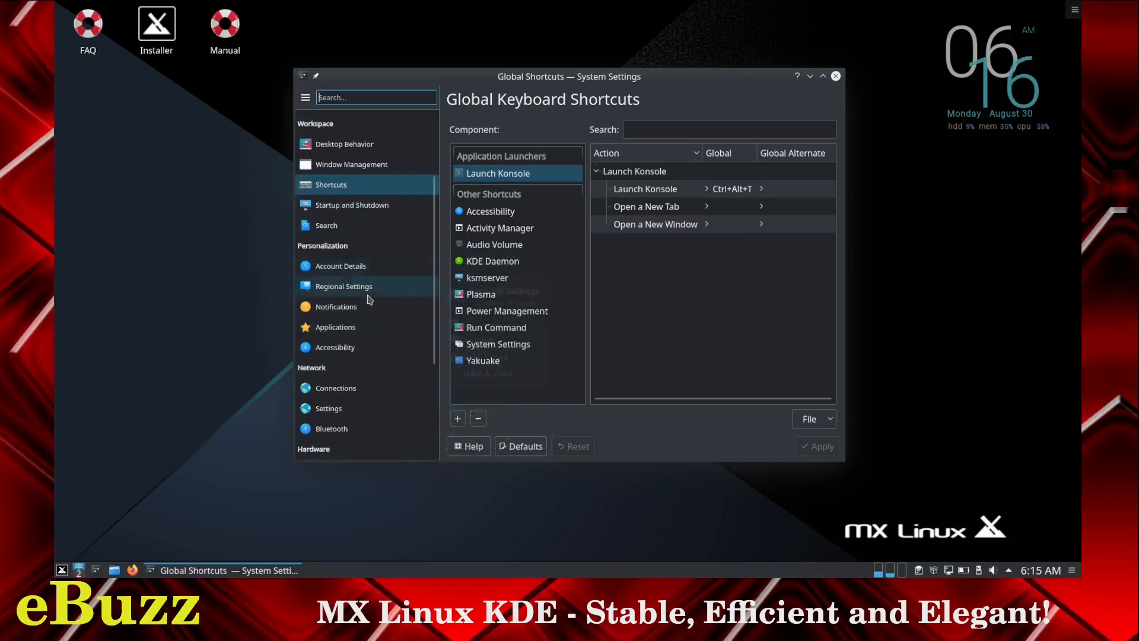
{"action": "scroll", "scroll_direction": "down", "scroll_amount": 3}
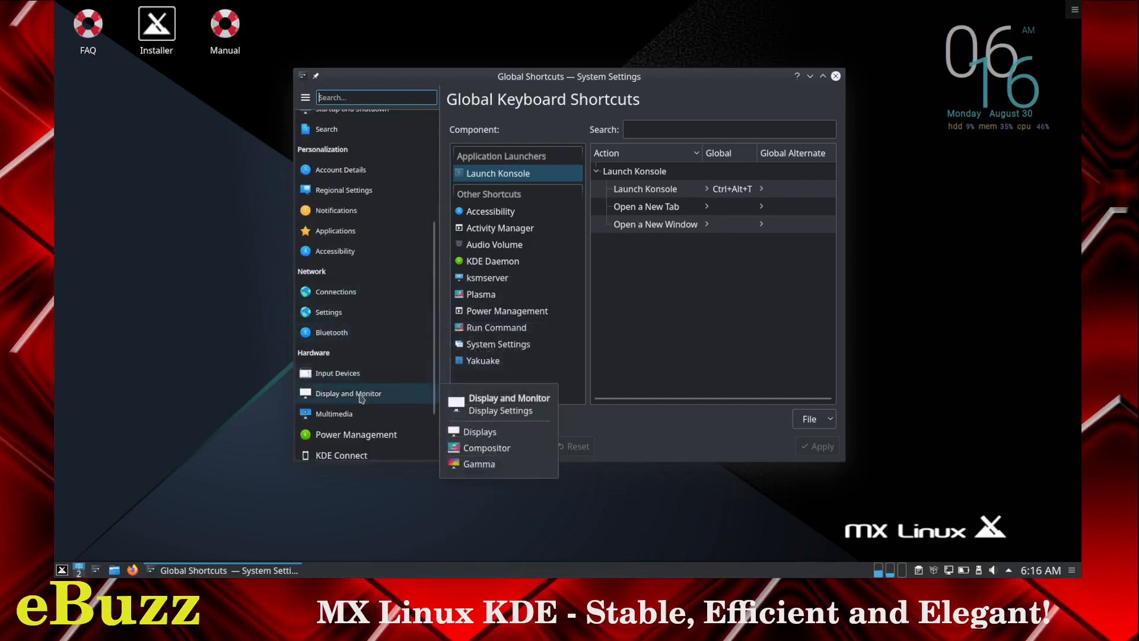
{"action": "mouse_move", "coordinate": [385, 353]}
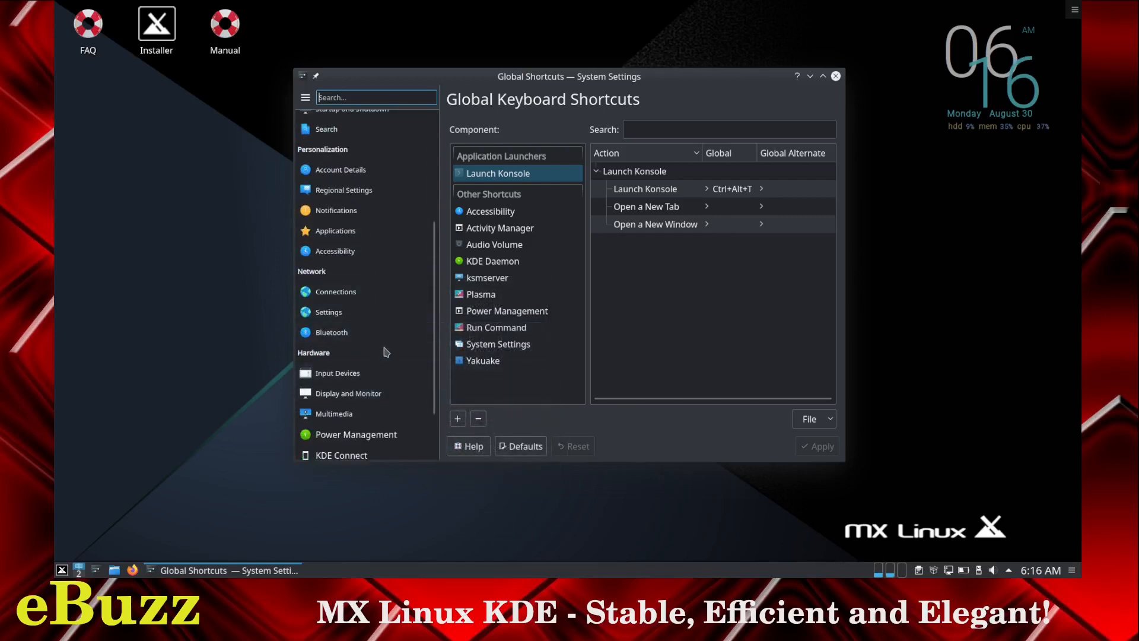
{"action": "scroll", "scroll_direction": "down", "scroll_amount": 3}
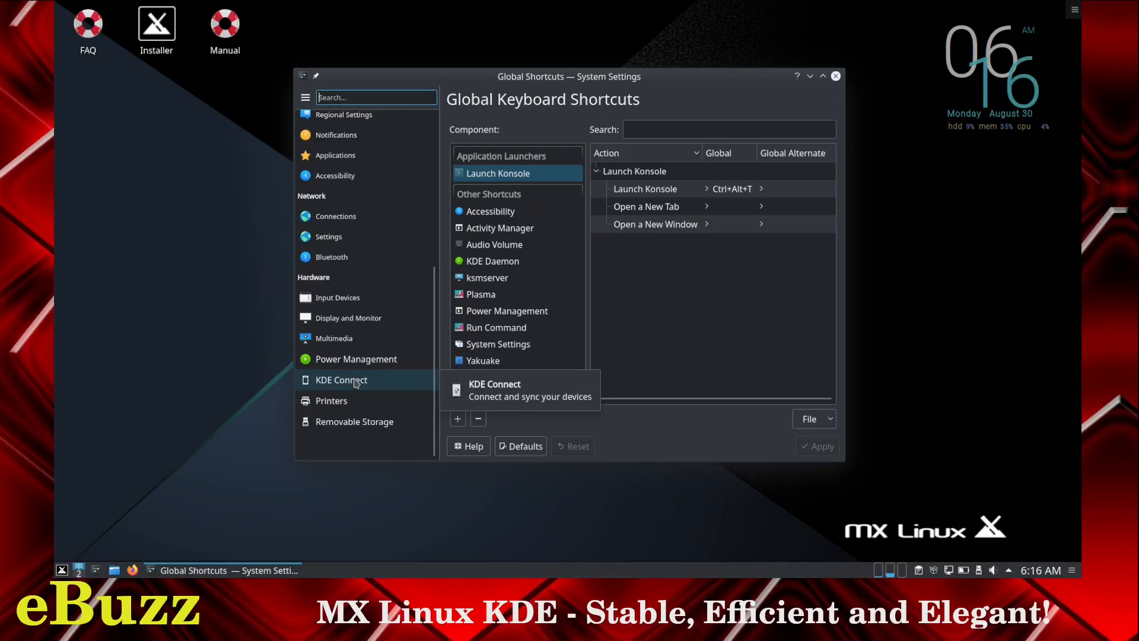
{"action": "mouse_move", "coordinate": [330, 400]}
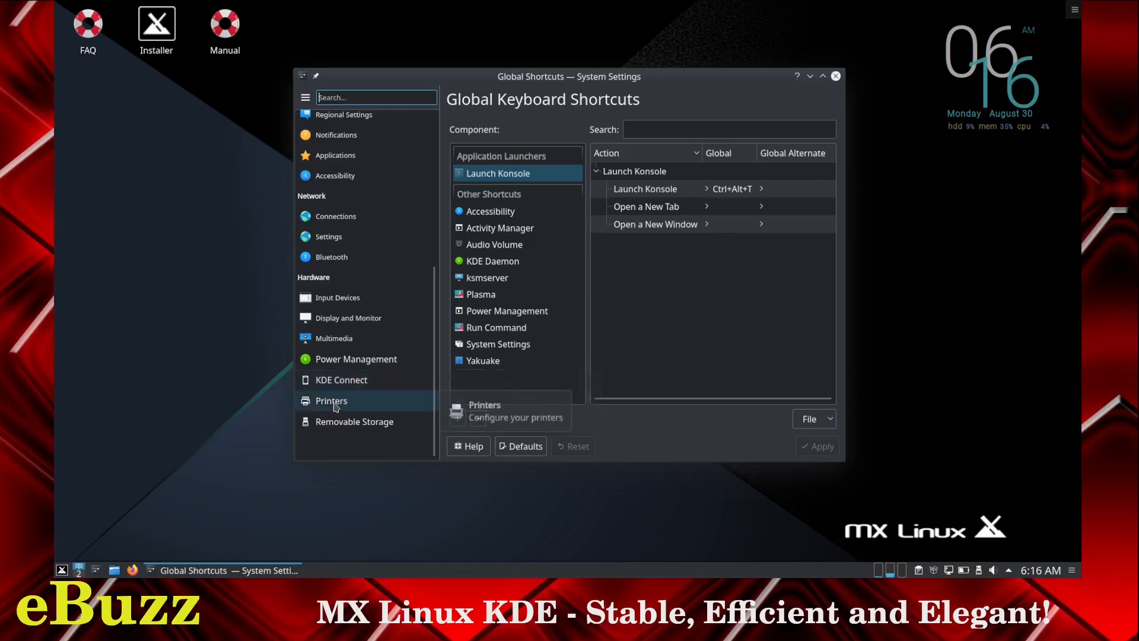
{"action": "left_click", "coordinate": [355, 421]}
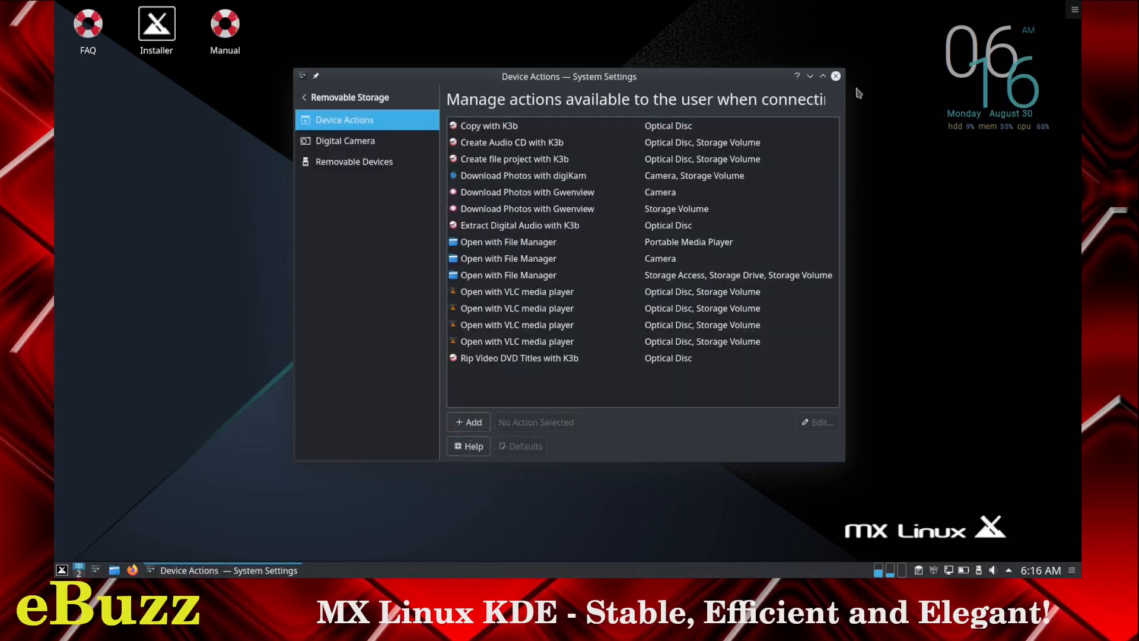
Close System Settings and resize Dolphin's Home folder icons to a medium size.
{"action": "left_click", "coordinate": [835, 76]}
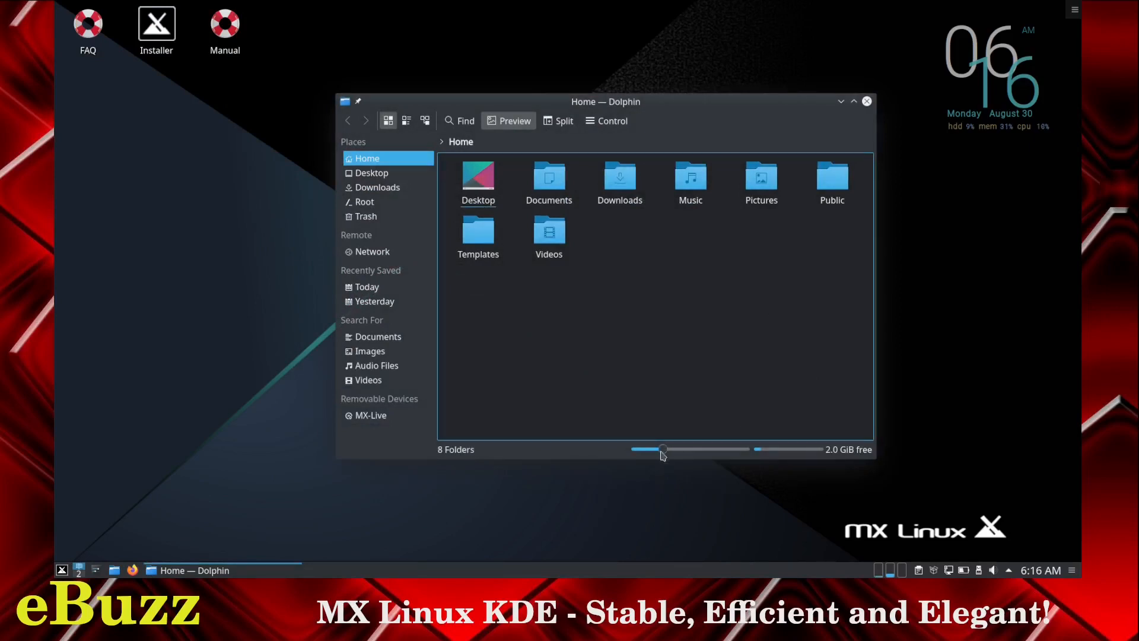
{"action": "left_click_drag", "start_coordinate": [660, 449], "coordinate": [677, 449]}
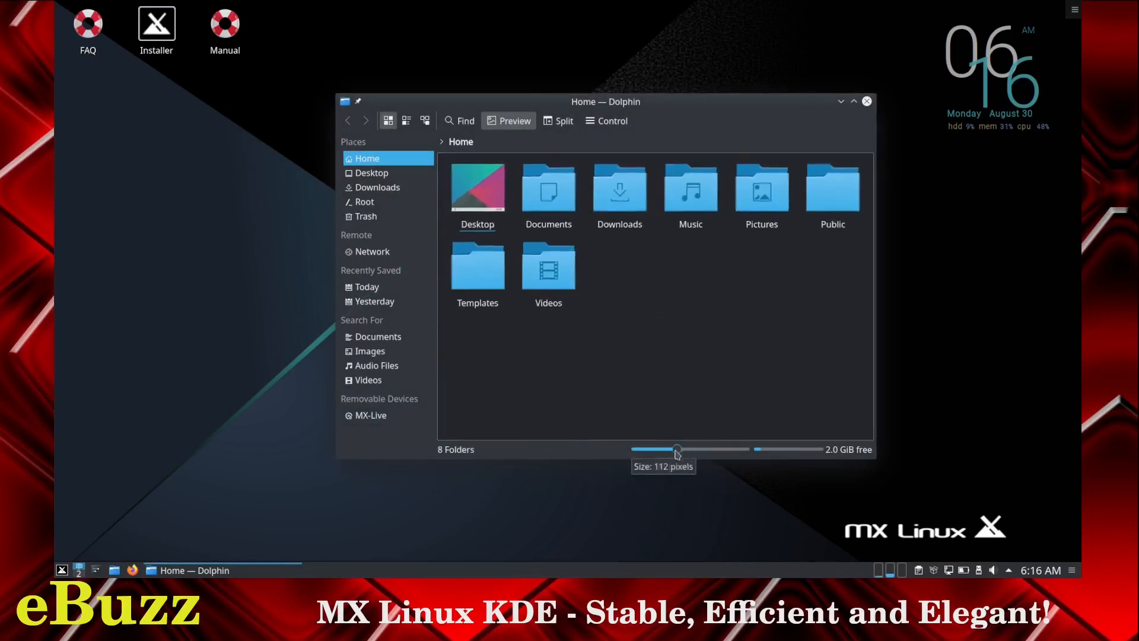
{"action": "left_click_drag", "start_coordinate": [677, 449], "coordinate": [670, 449]}
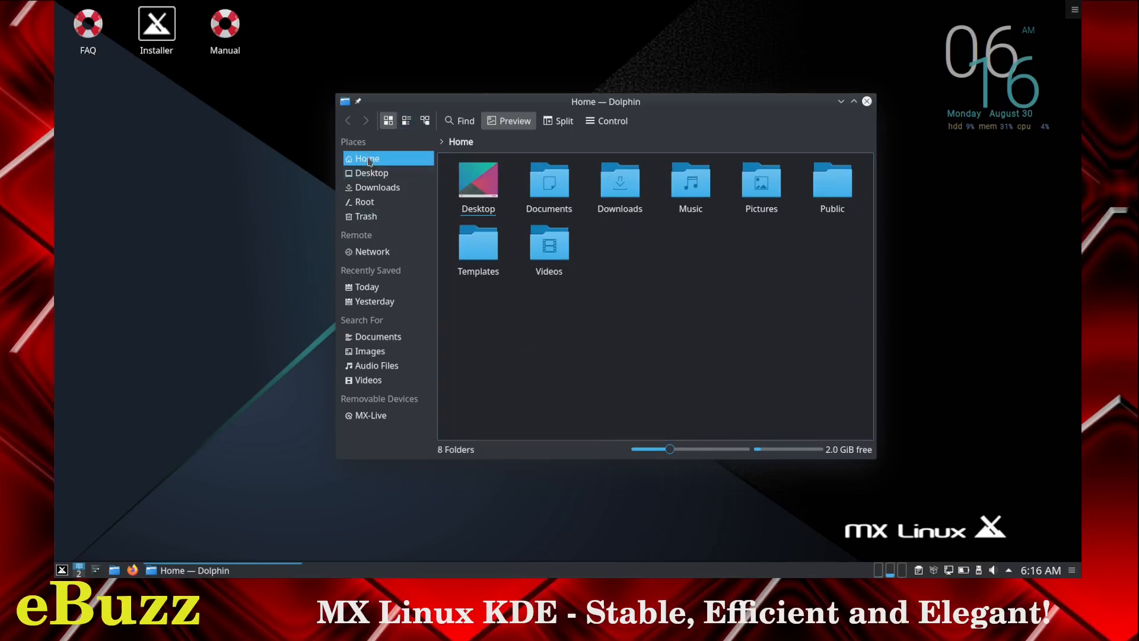
{"action": "mouse_move", "coordinate": [365, 217]}
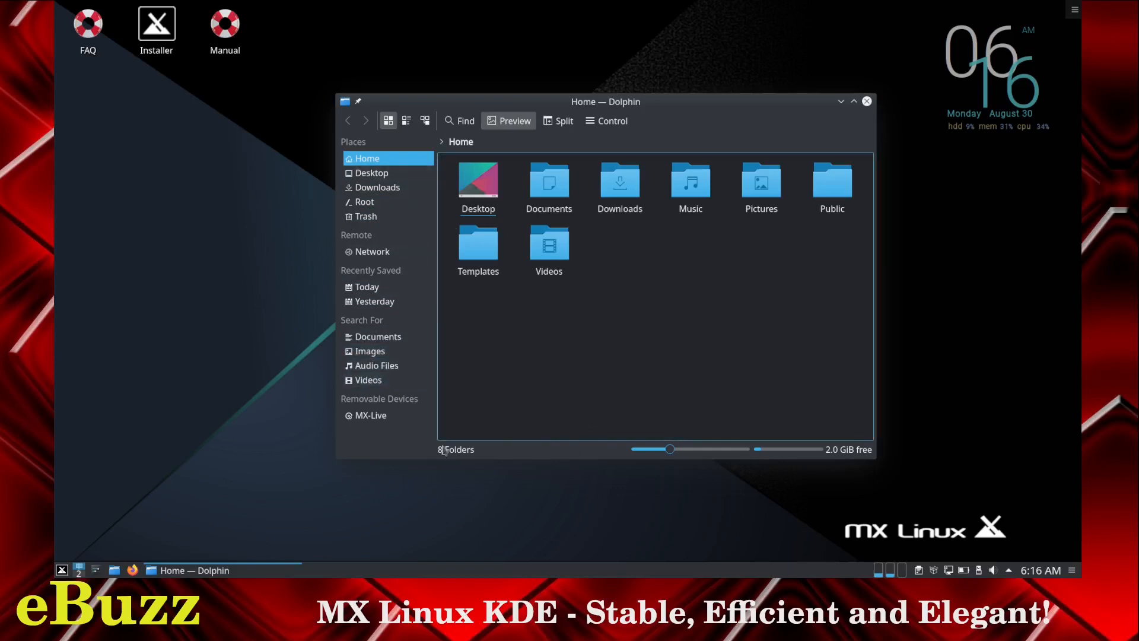
{"action": "right_click", "coordinate": [391, 447]}
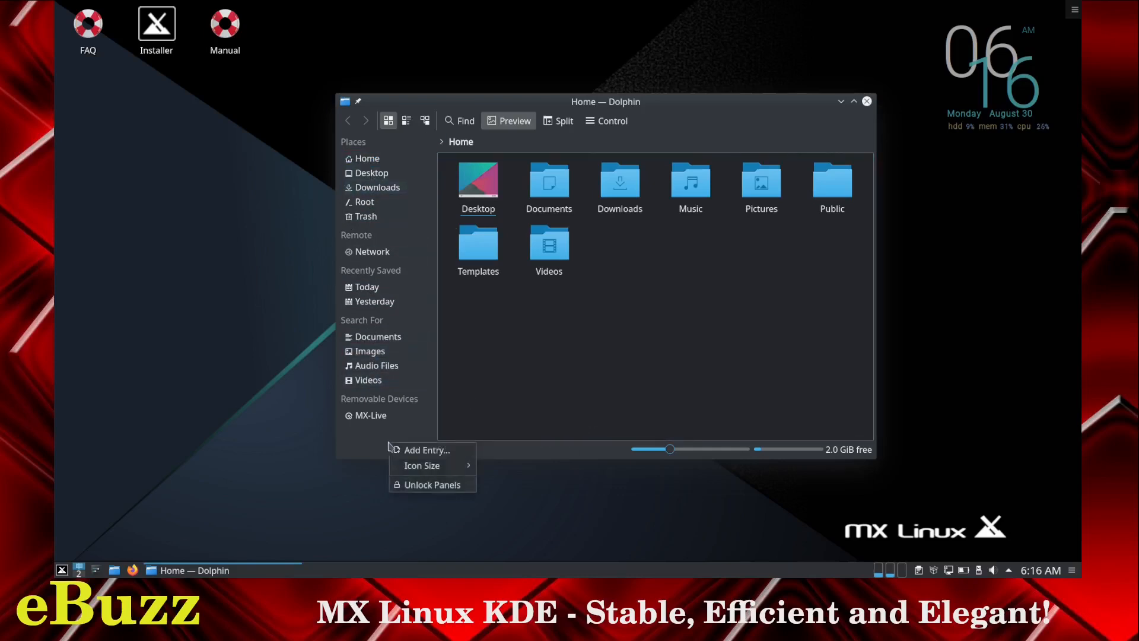
Cancel Add Entry, add Videos to Places, move Desktop below Trash, and close Dolphin.
{"action": "left_click", "coordinate": [426, 450]}
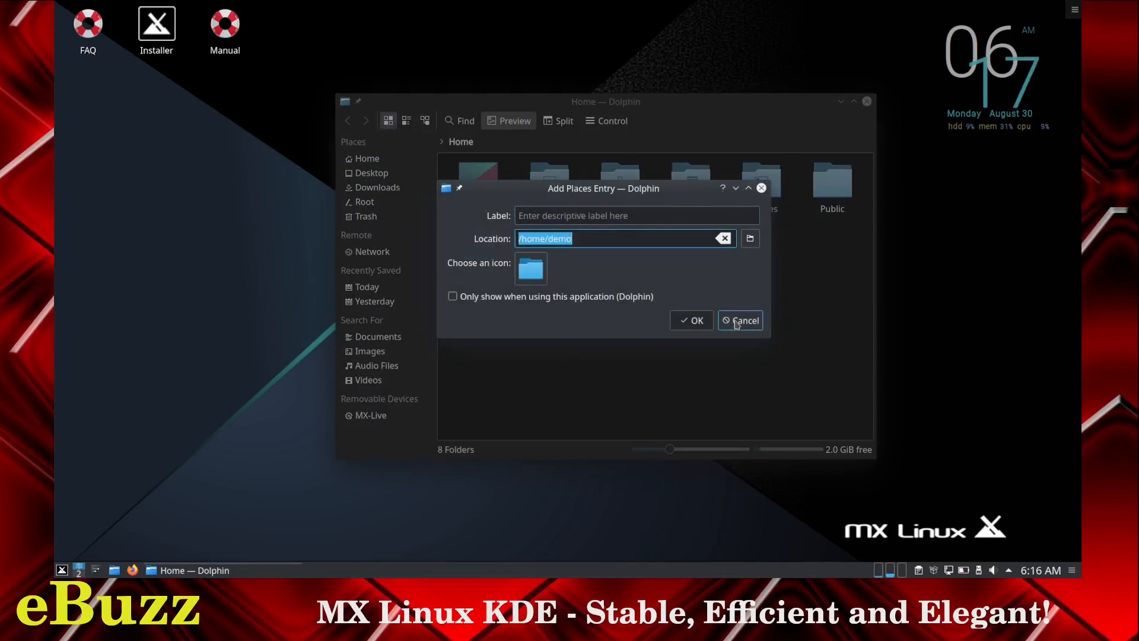
{"action": "left_click", "coordinate": [740, 320]}
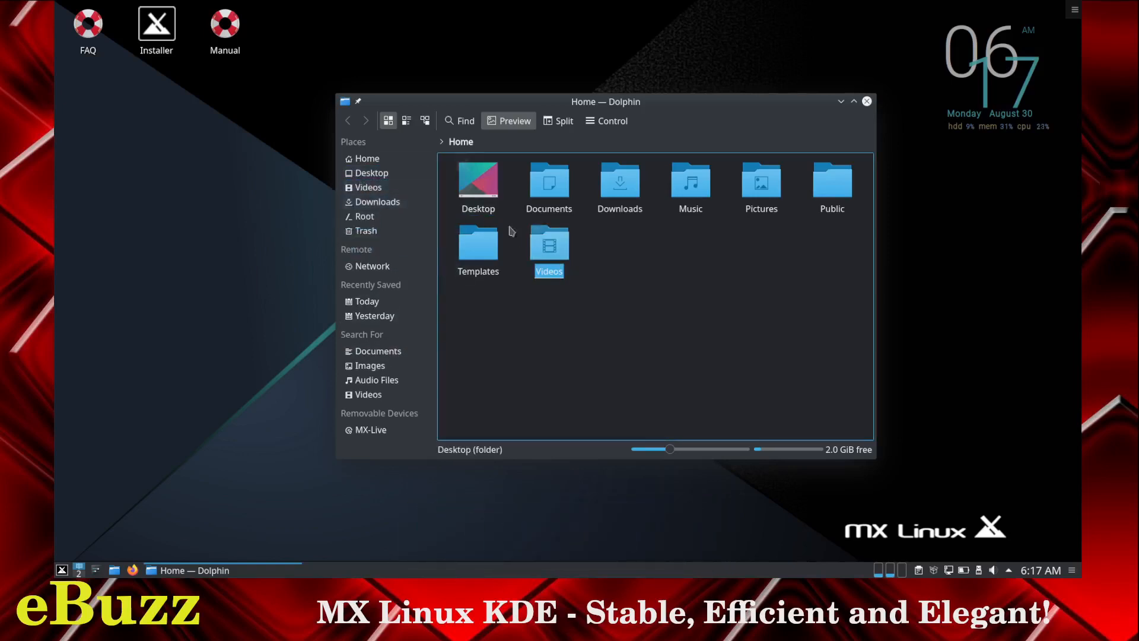
{"action": "left_click", "coordinate": [368, 187]}
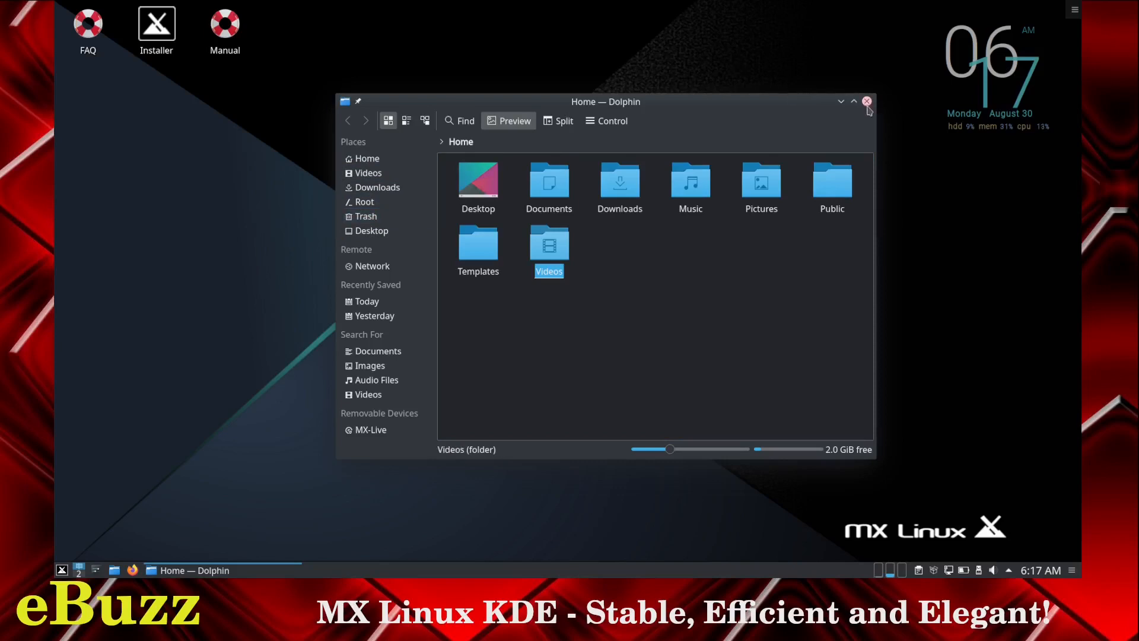
{"action": "mouse_move", "coordinate": [866, 101]}
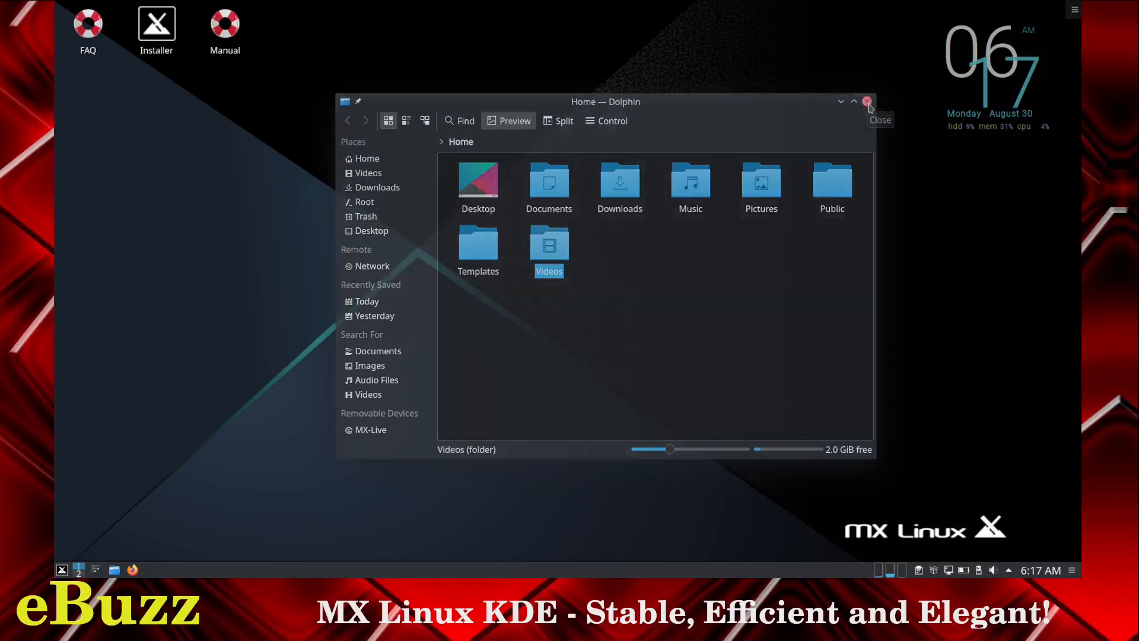
{"action": "left_click", "coordinate": [867, 101]}
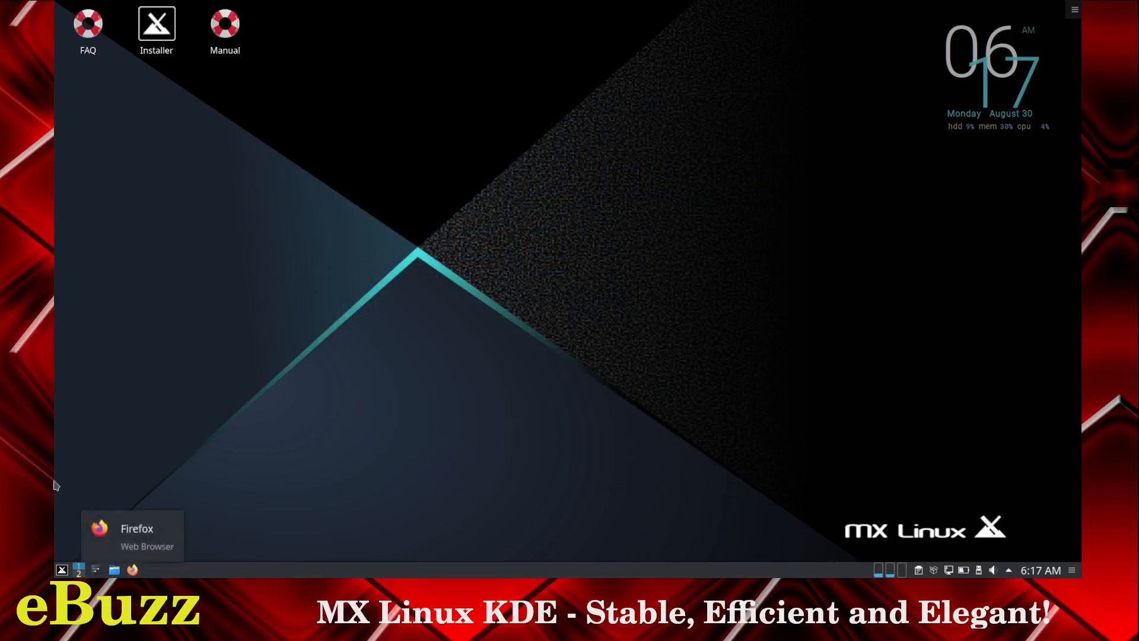
Open the application launcher and browse the Education, Games and Internet categories.
{"action": "left_click", "coordinate": [61, 569]}
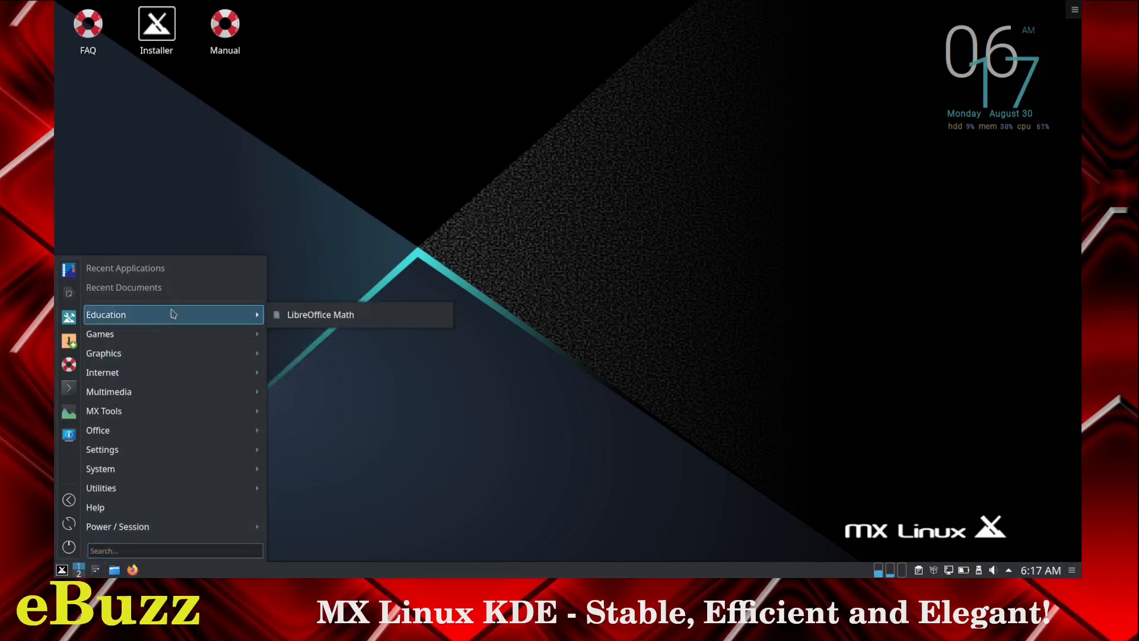
{"action": "mouse_move", "coordinate": [160, 333]}
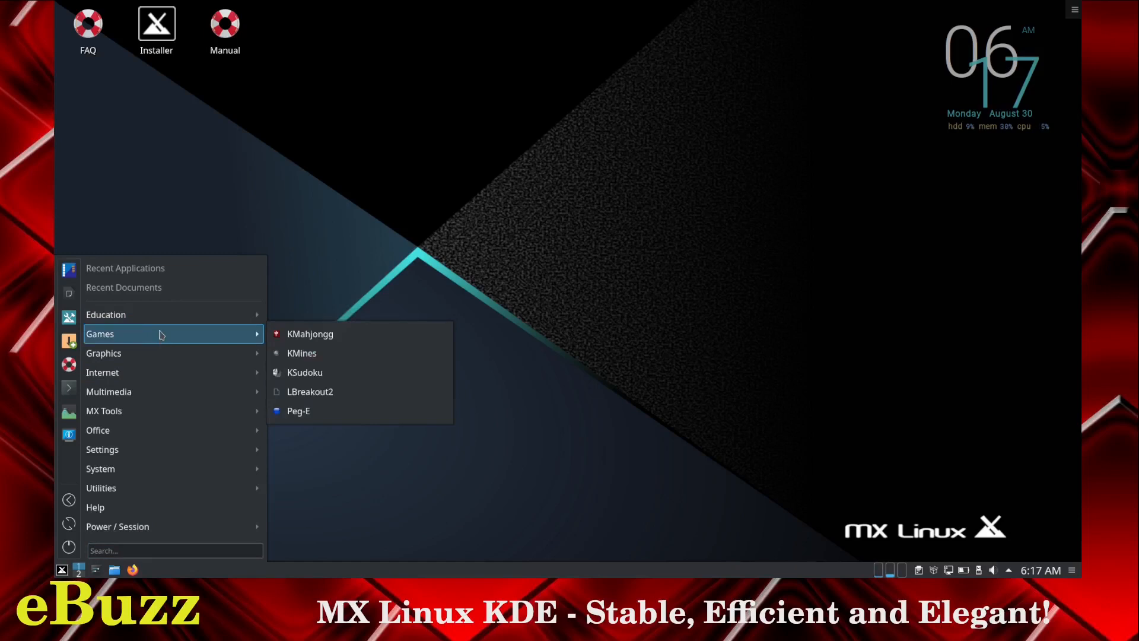
{"action": "mouse_move", "coordinate": [104, 353]}
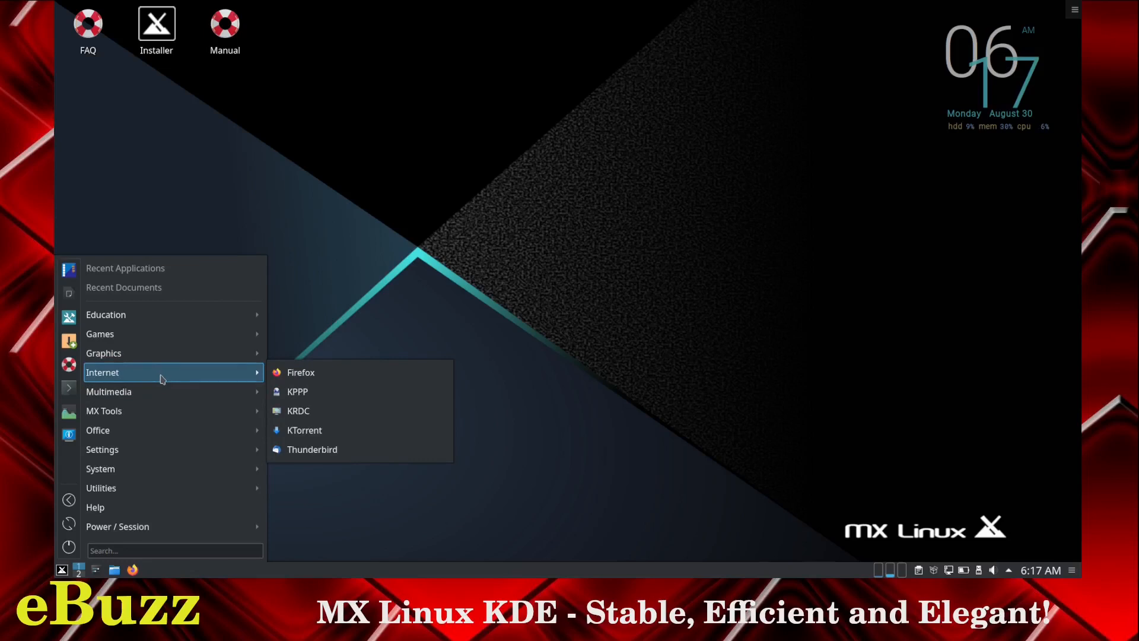
{"action": "mouse_move", "coordinate": [165, 396]}
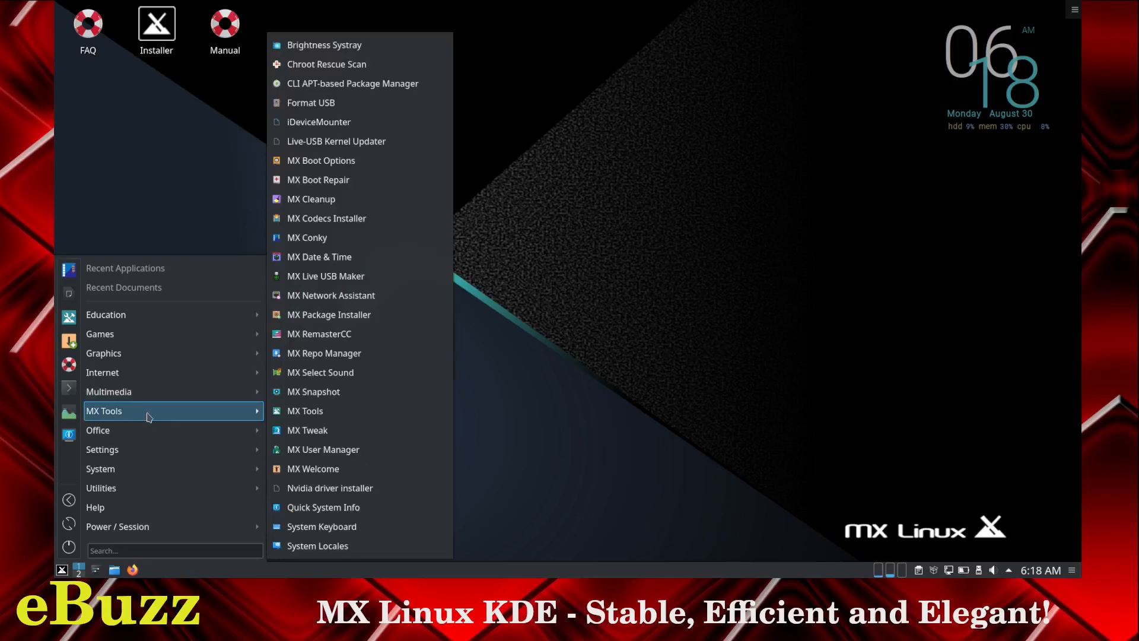
{"action": "mouse_move", "coordinate": [356, 64]}
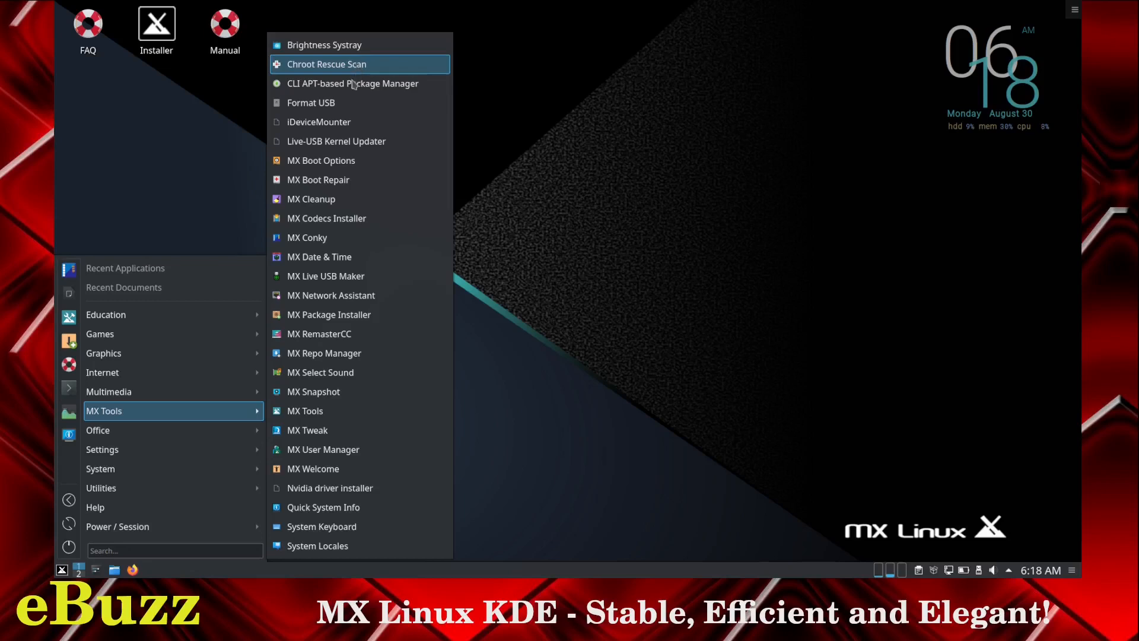
{"action": "mouse_move", "coordinate": [370, 102]}
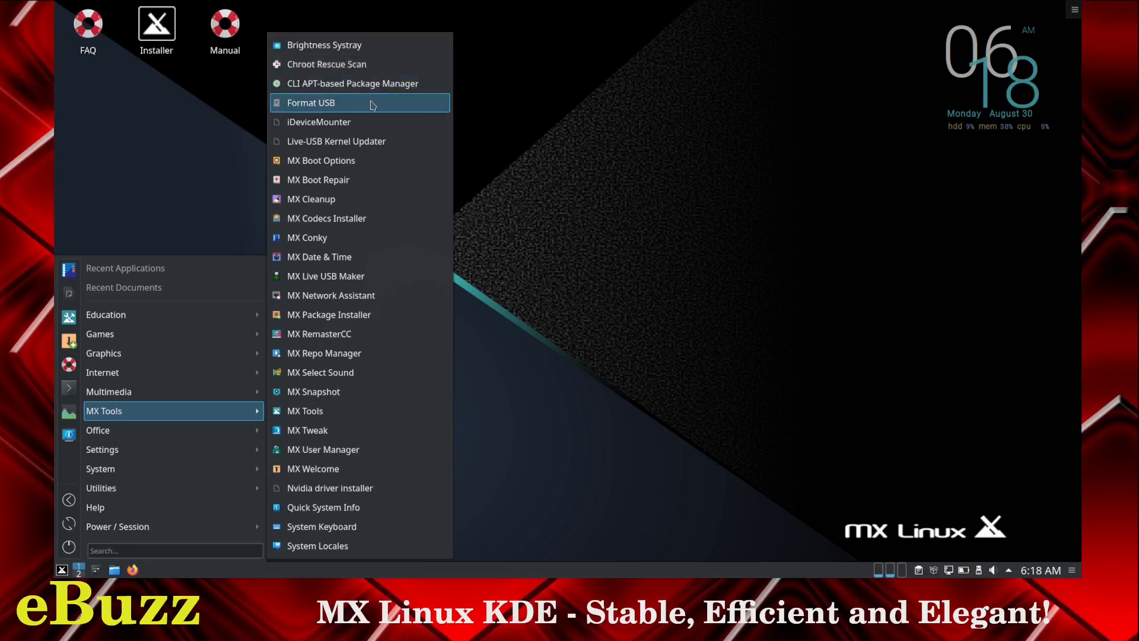
{"action": "mouse_move", "coordinate": [358, 141]}
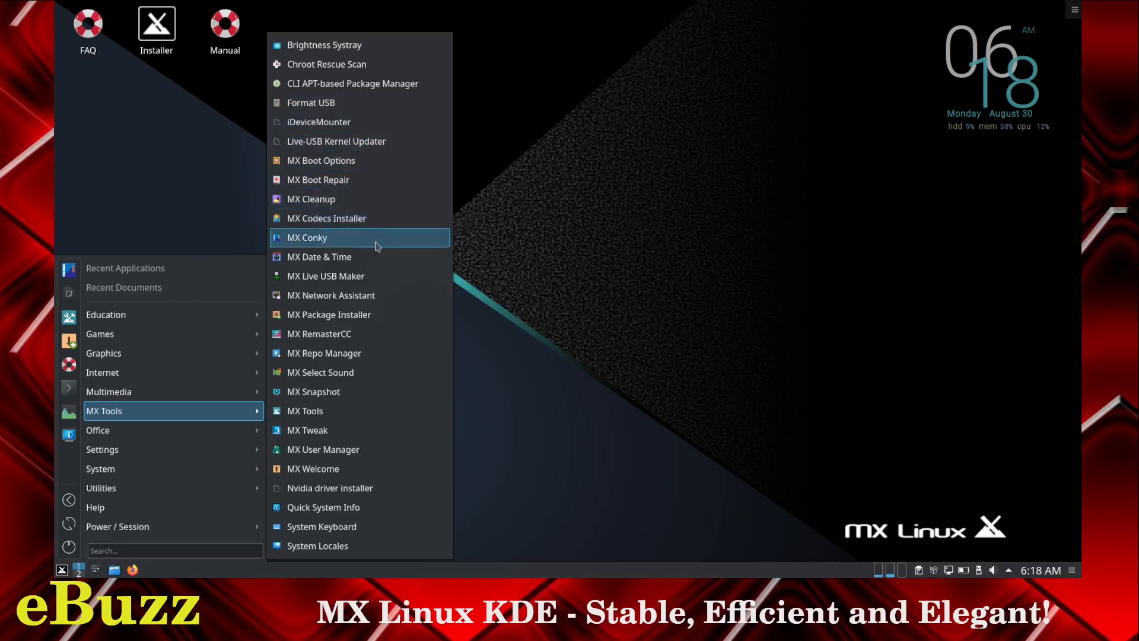
{"action": "mouse_move", "coordinate": [378, 276]}
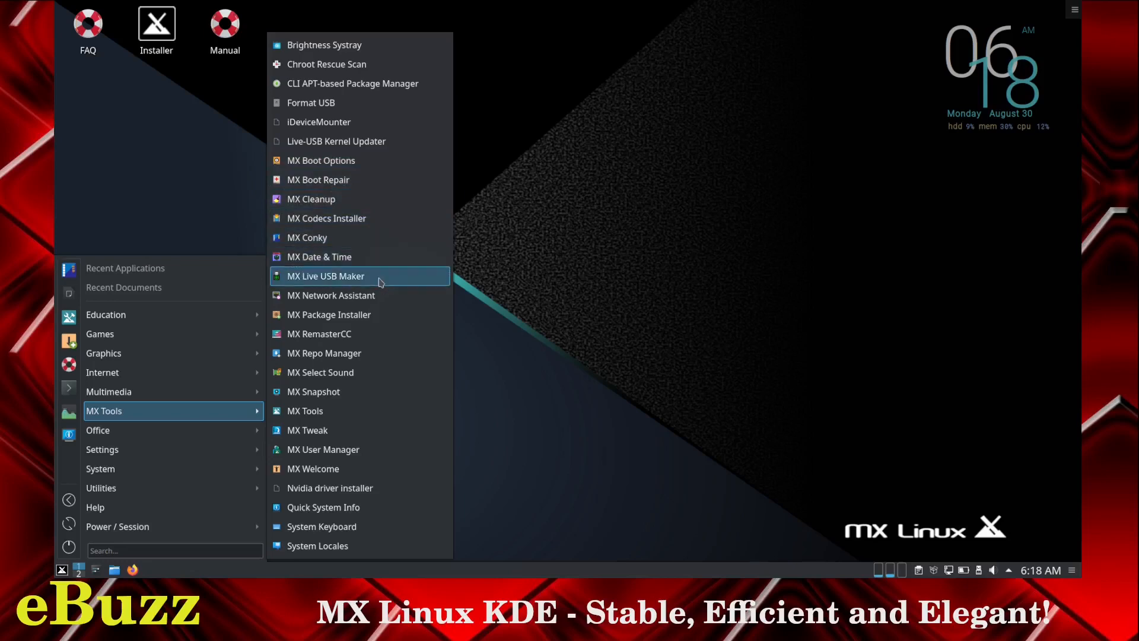
{"action": "mouse_move", "coordinate": [344, 284]}
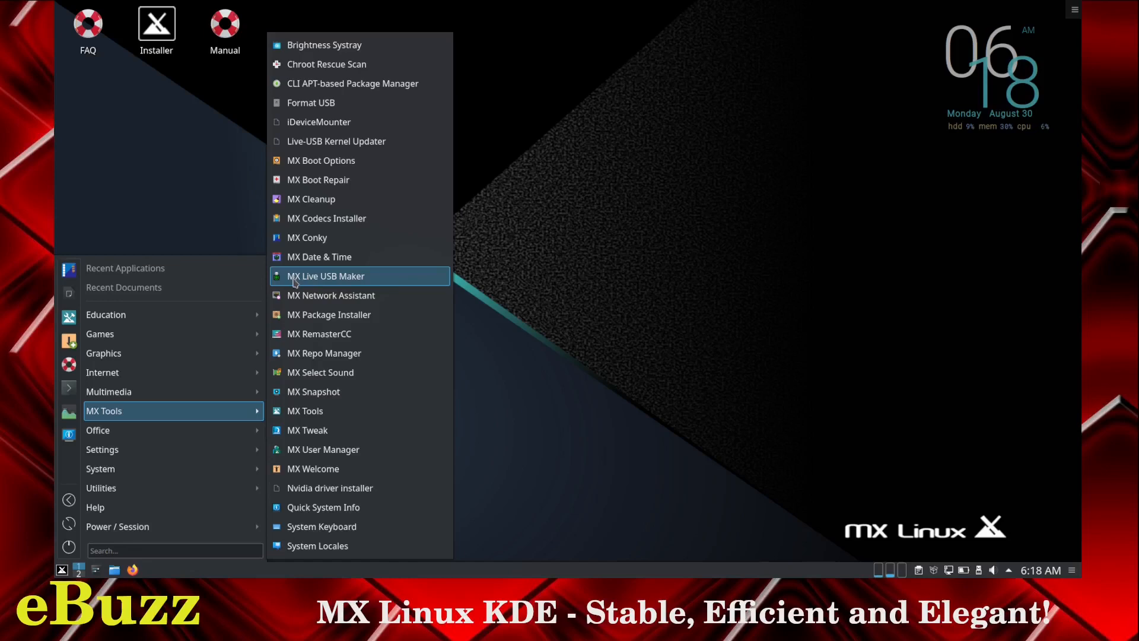
{"action": "mouse_move", "coordinate": [331, 295]}
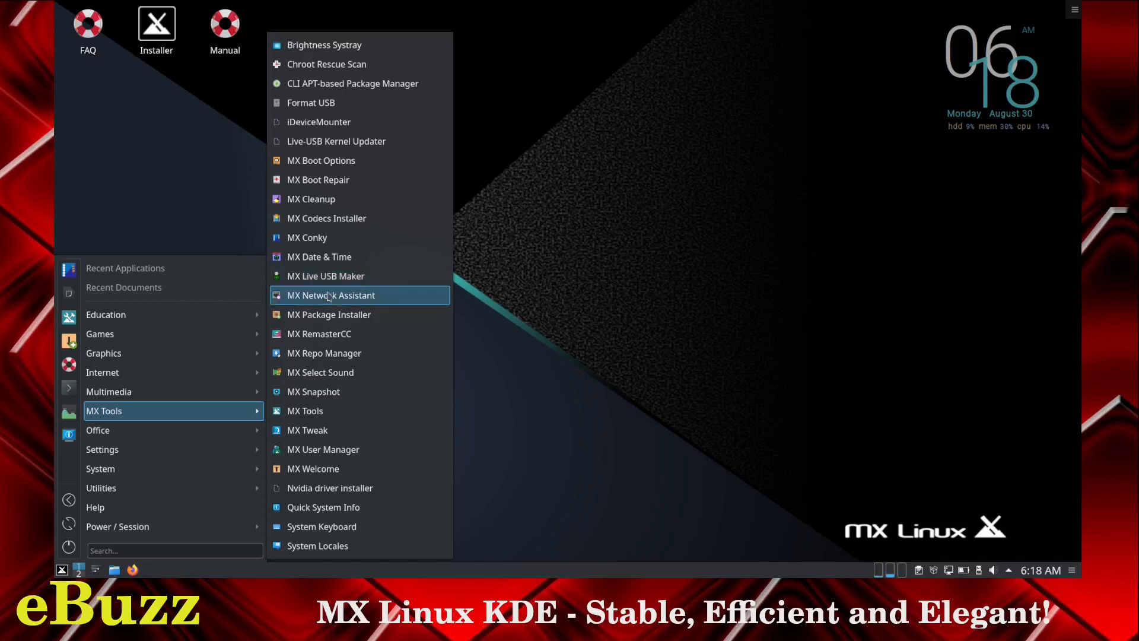
{"action": "mouse_move", "coordinate": [333, 333]}
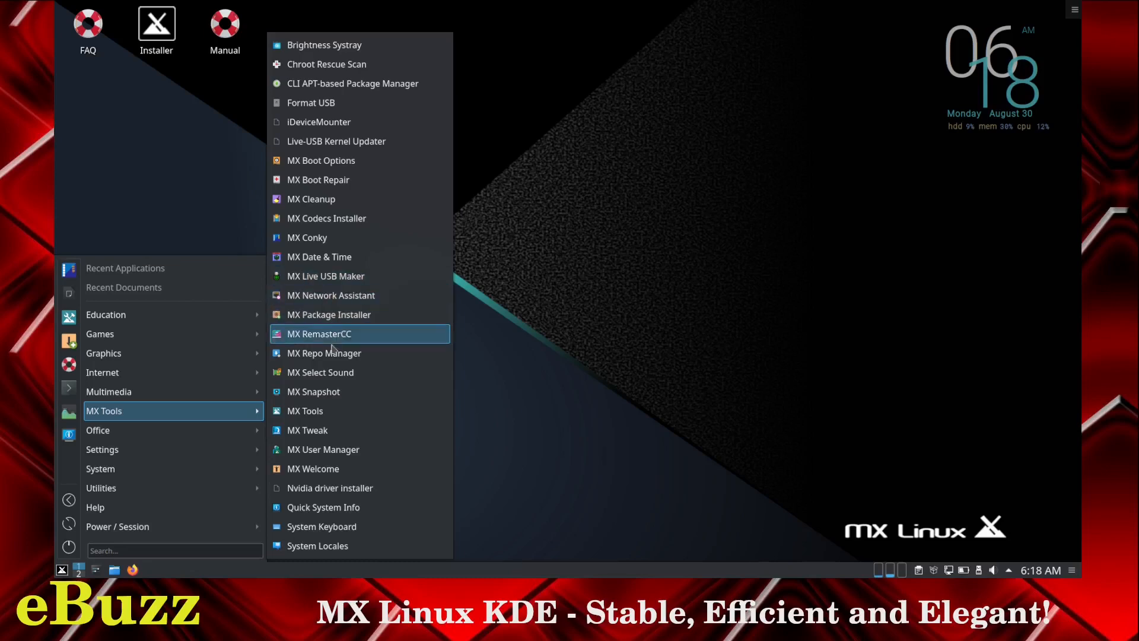
{"action": "mouse_move", "coordinate": [337, 358]}
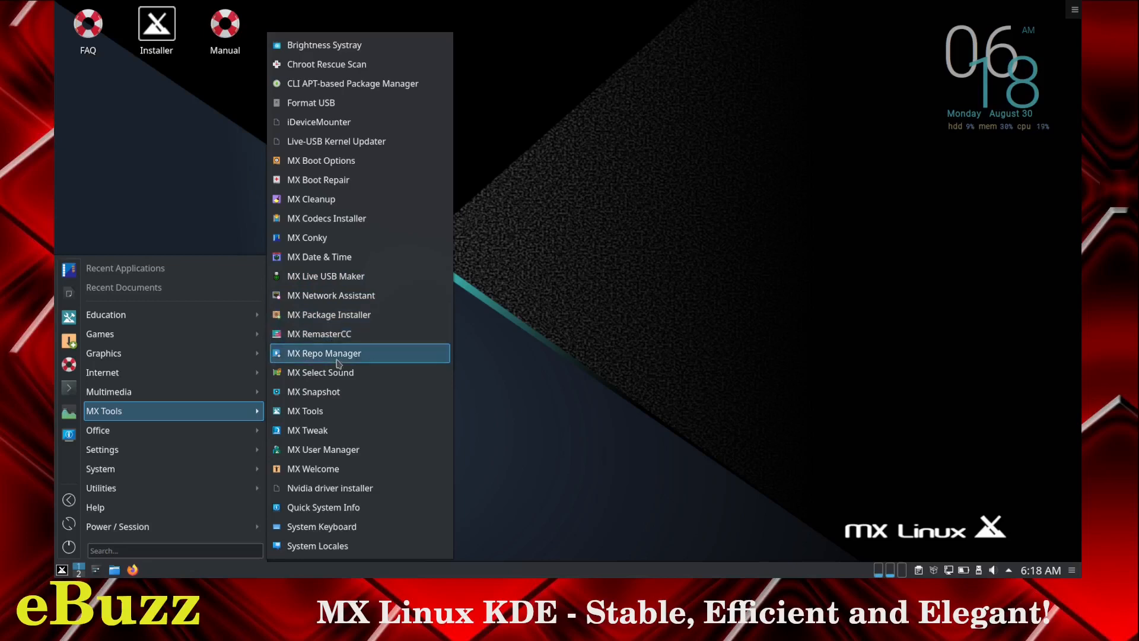
{"action": "mouse_move", "coordinate": [323, 395]}
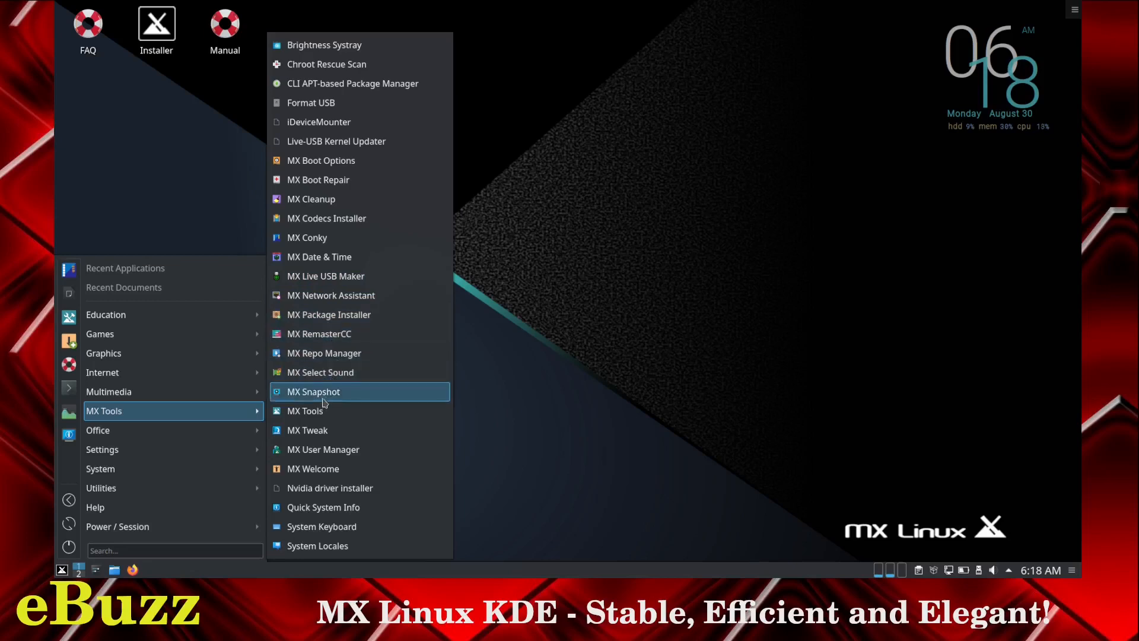
{"action": "mouse_move", "coordinate": [317, 434]}
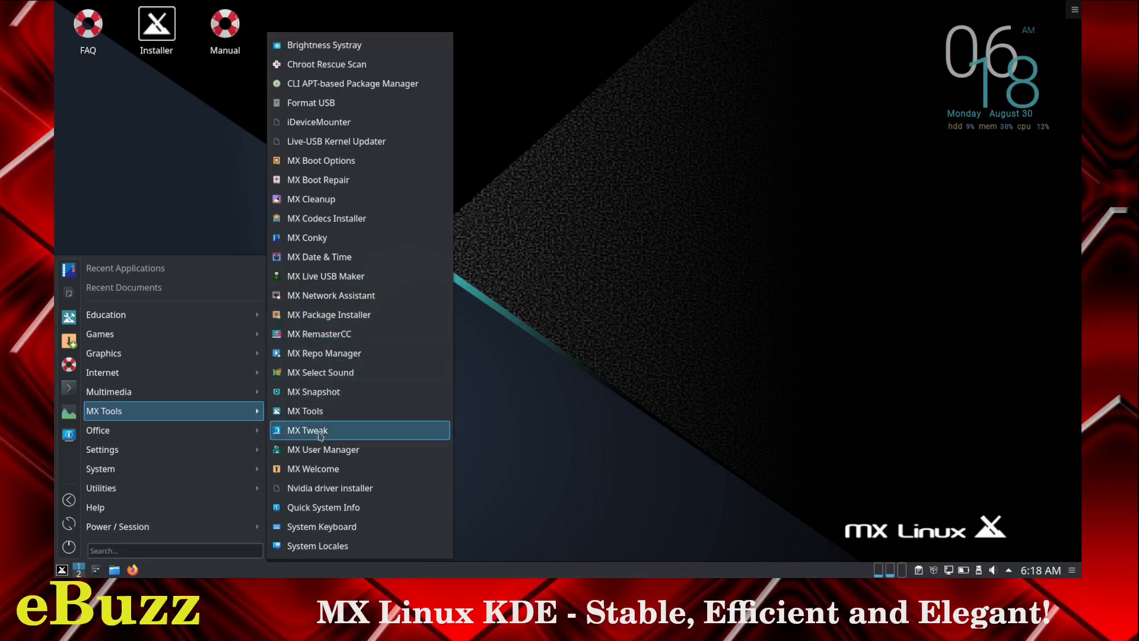
{"action": "mouse_move", "coordinate": [316, 472]}
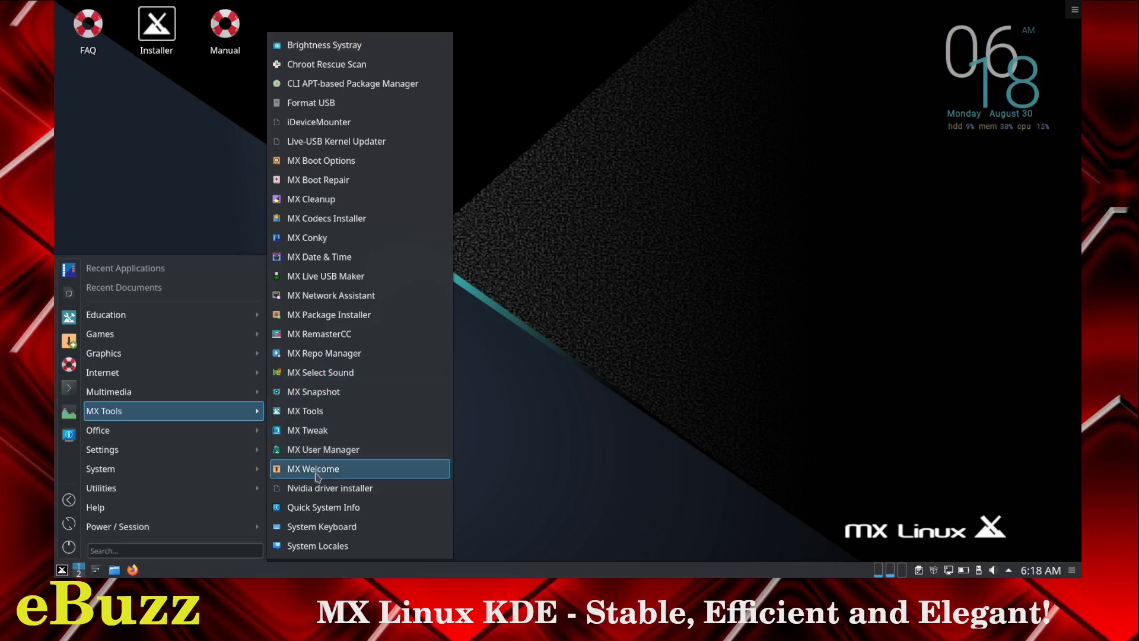
{"action": "mouse_move", "coordinate": [330, 487]}
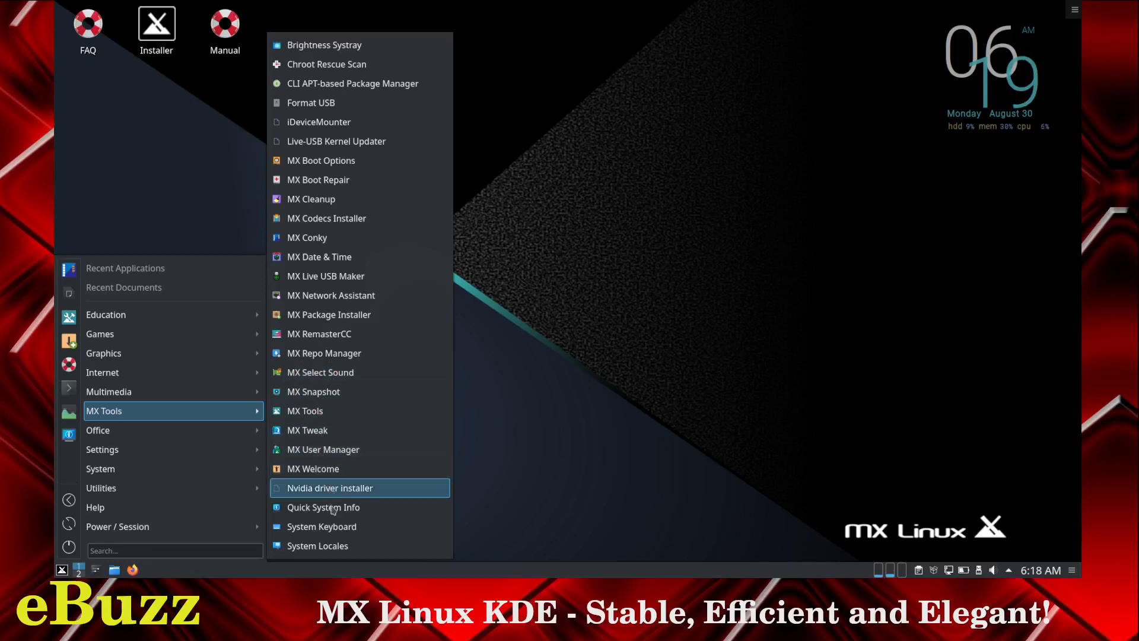
Run Quick System Info from MX Tools, review the inxi report, and close Konsole.
{"action": "left_click", "coordinate": [632, 412]}
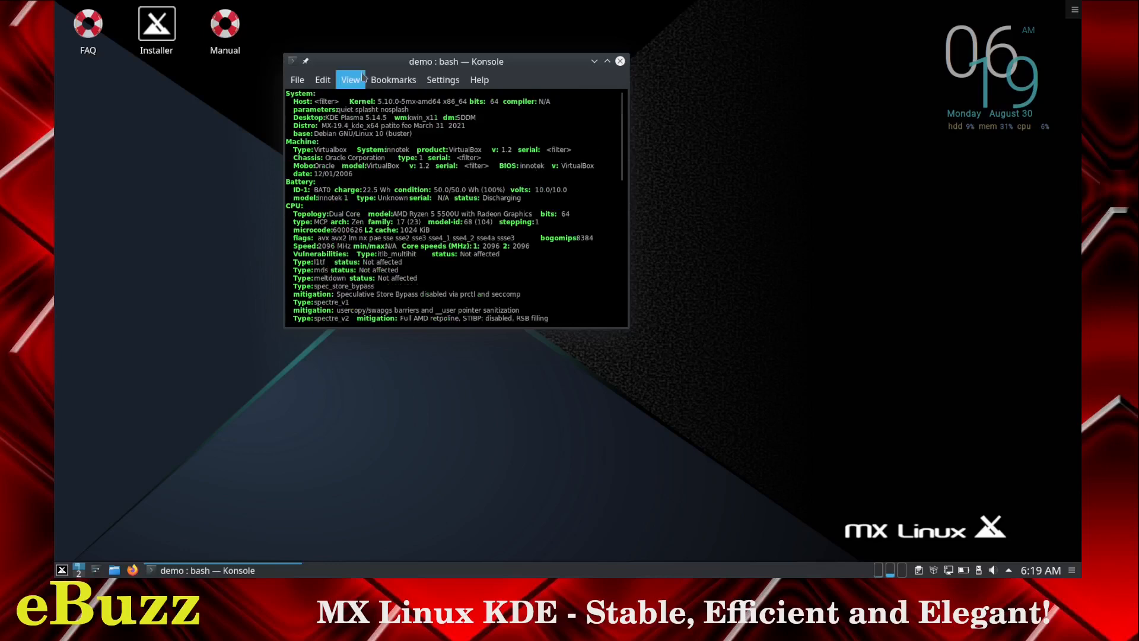
{"action": "left_click", "coordinate": [595, 61]}
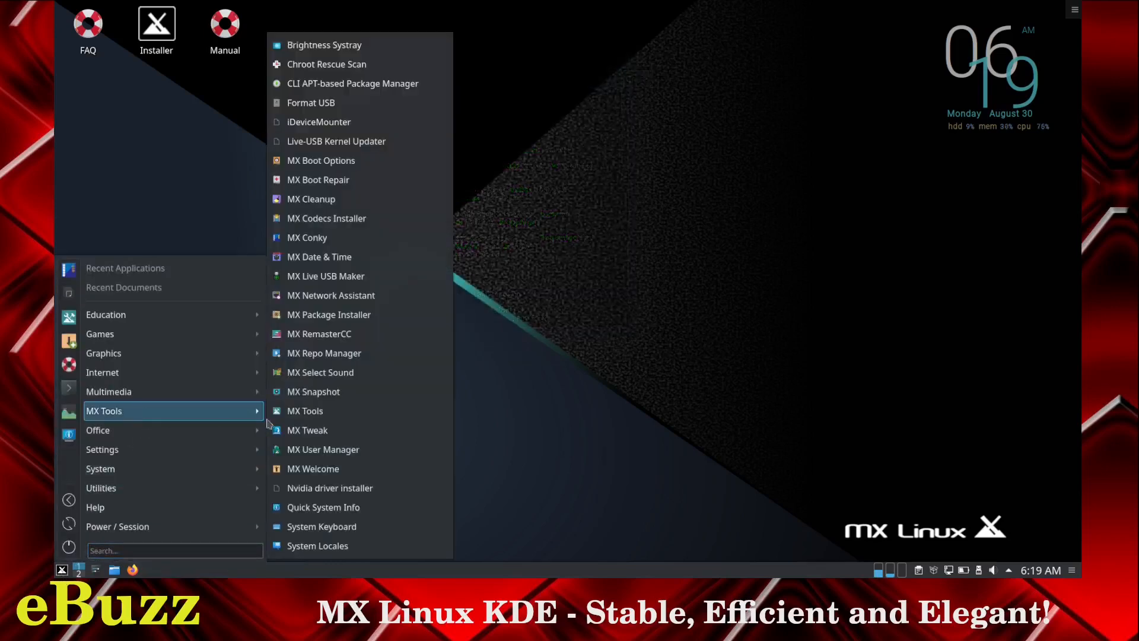
{"action": "mouse_move", "coordinate": [321, 527]}
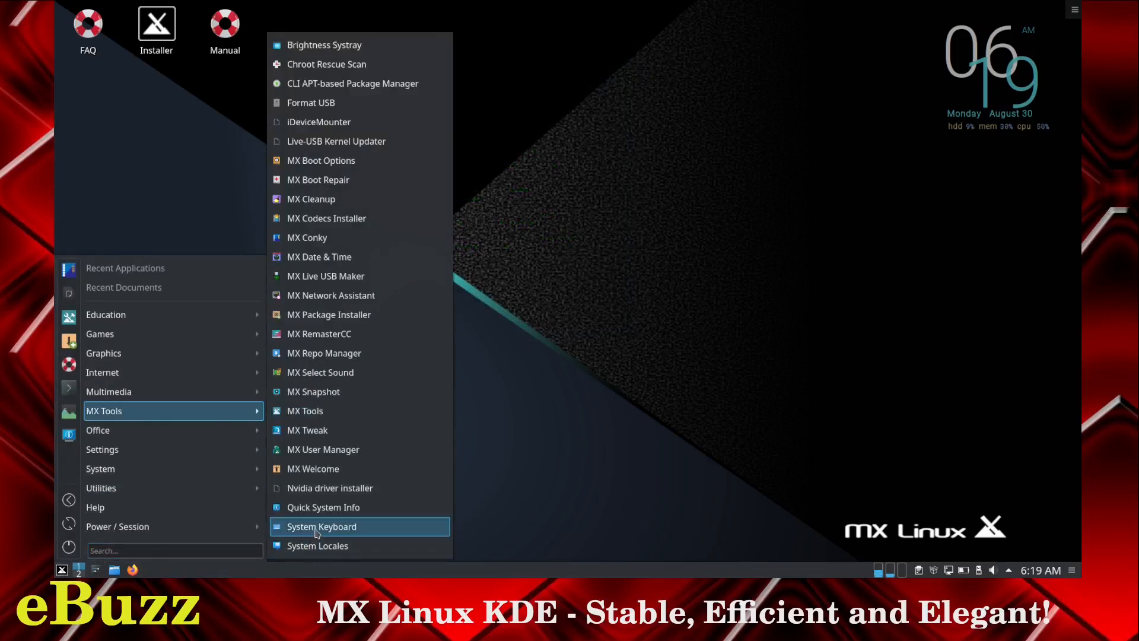
{"action": "mouse_move", "coordinate": [98, 429]}
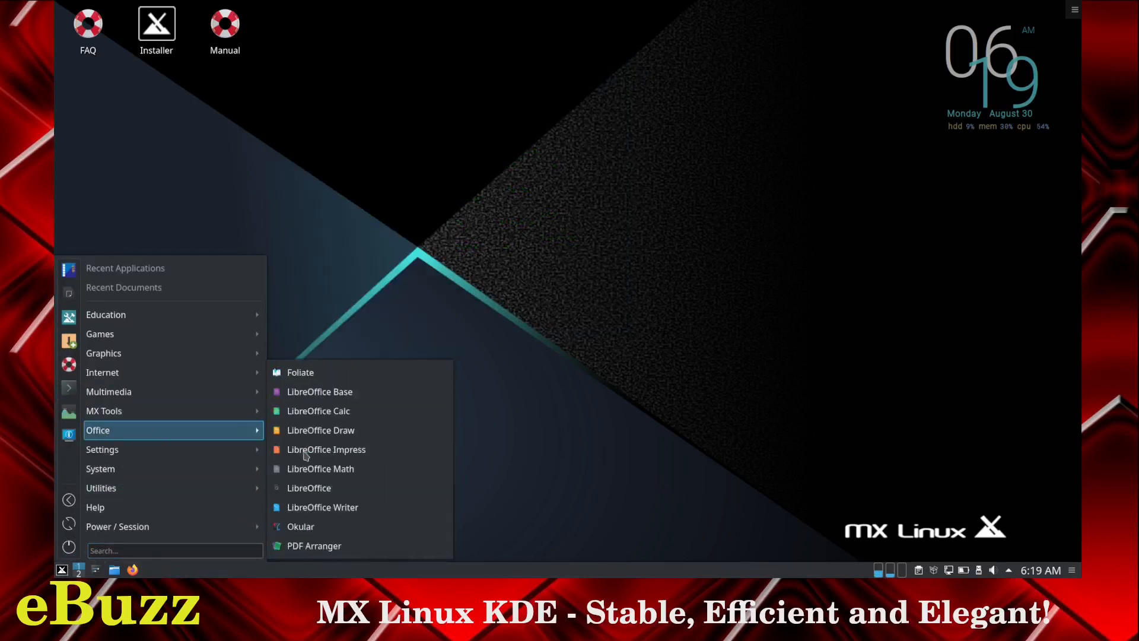
{"action": "mouse_move", "coordinate": [300, 372]}
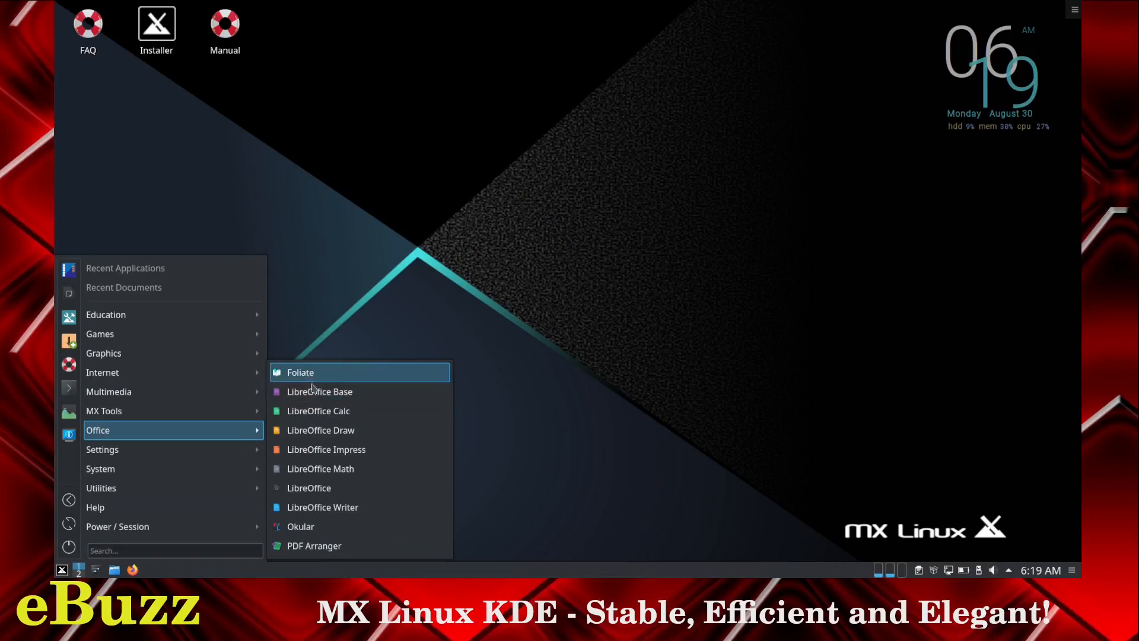
{"action": "mouse_move", "coordinate": [320, 391]}
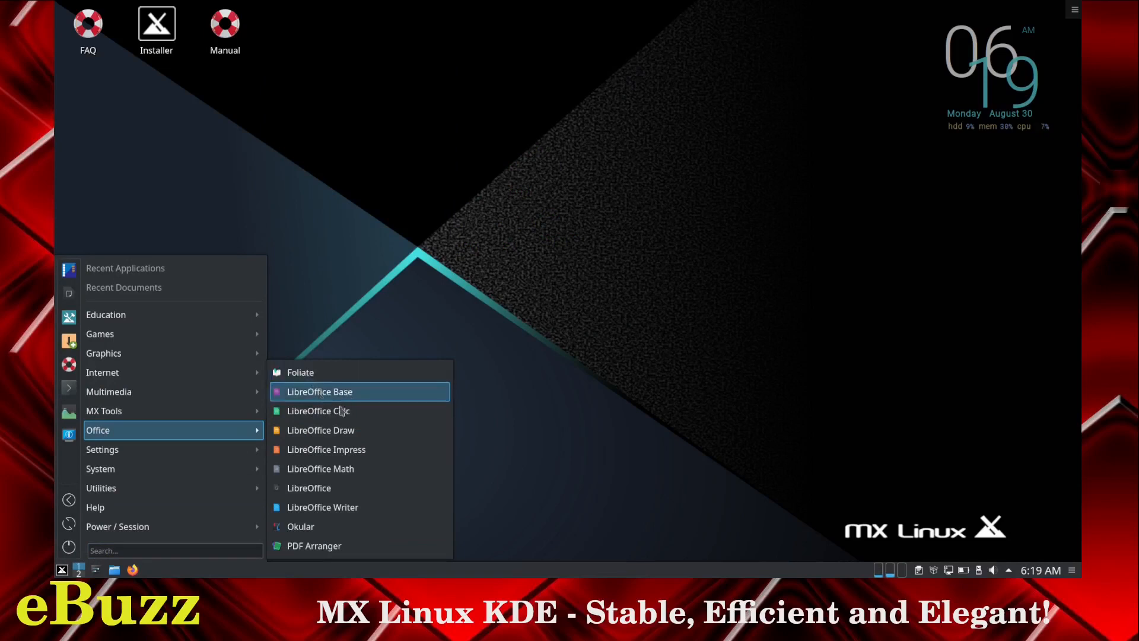
{"action": "mouse_move", "coordinate": [343, 507]}
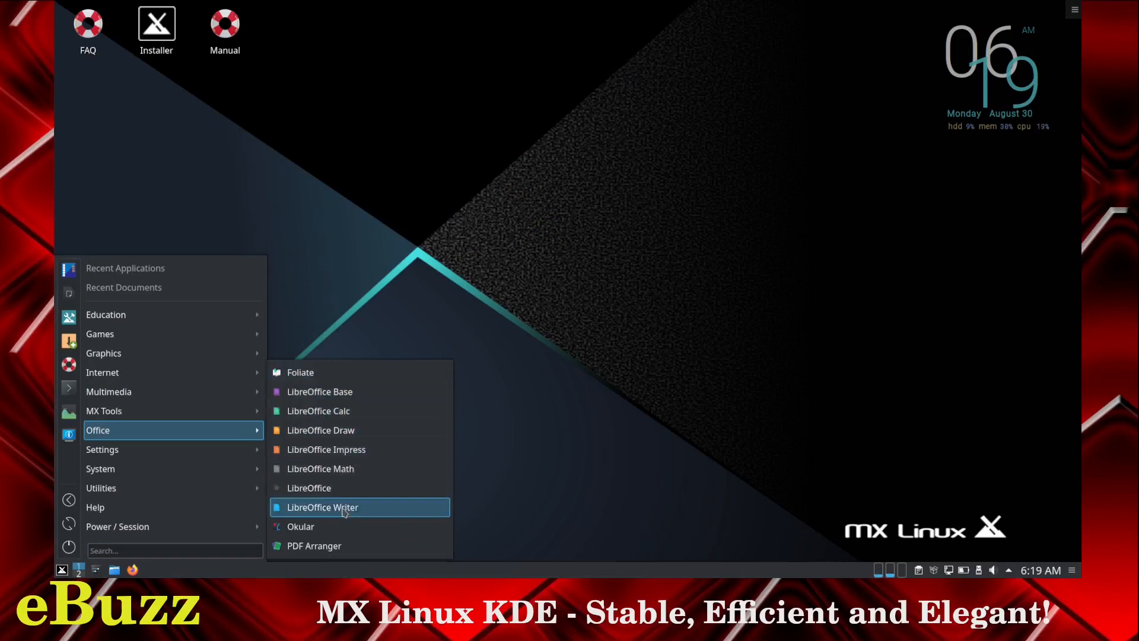
{"action": "mouse_move", "coordinate": [316, 549]}
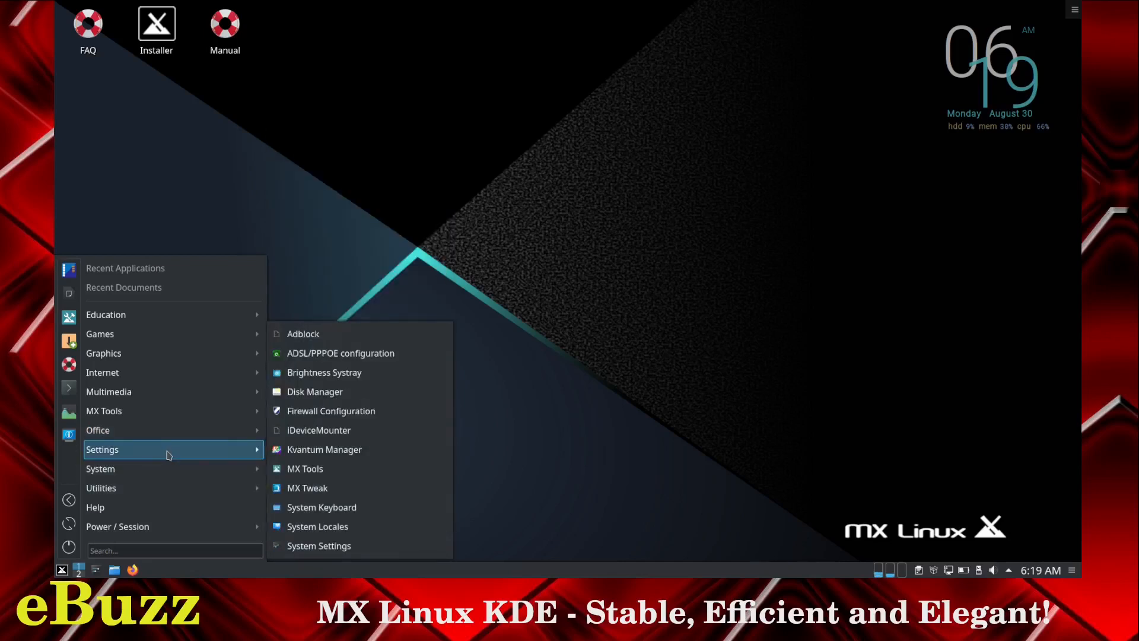
{"action": "mouse_move", "coordinate": [340, 353]}
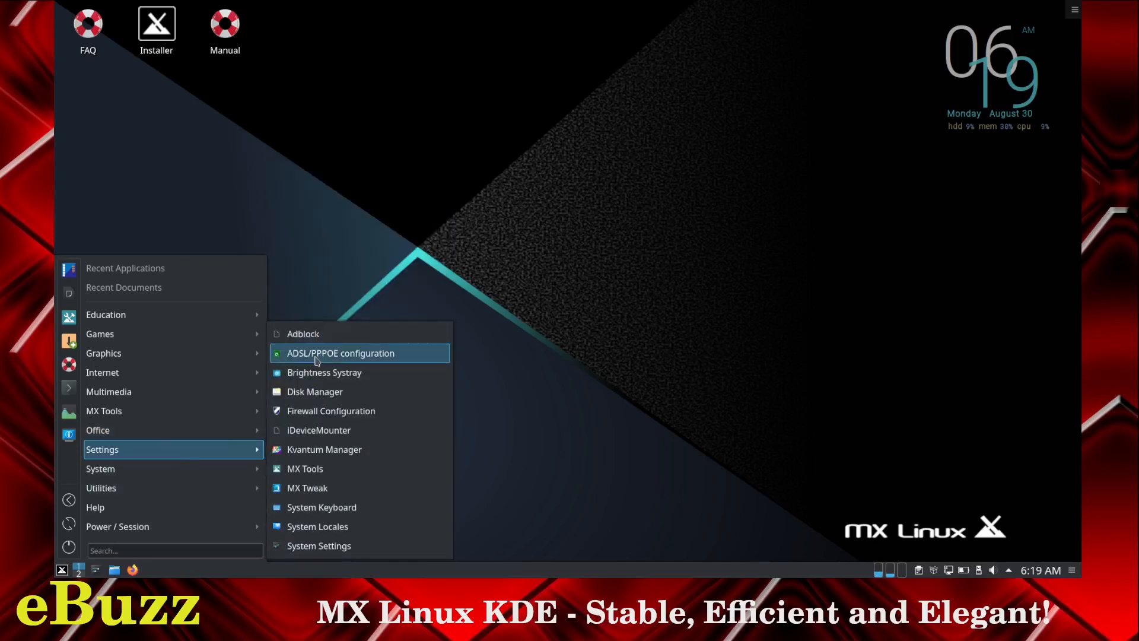
{"action": "mouse_move", "coordinate": [324, 391]}
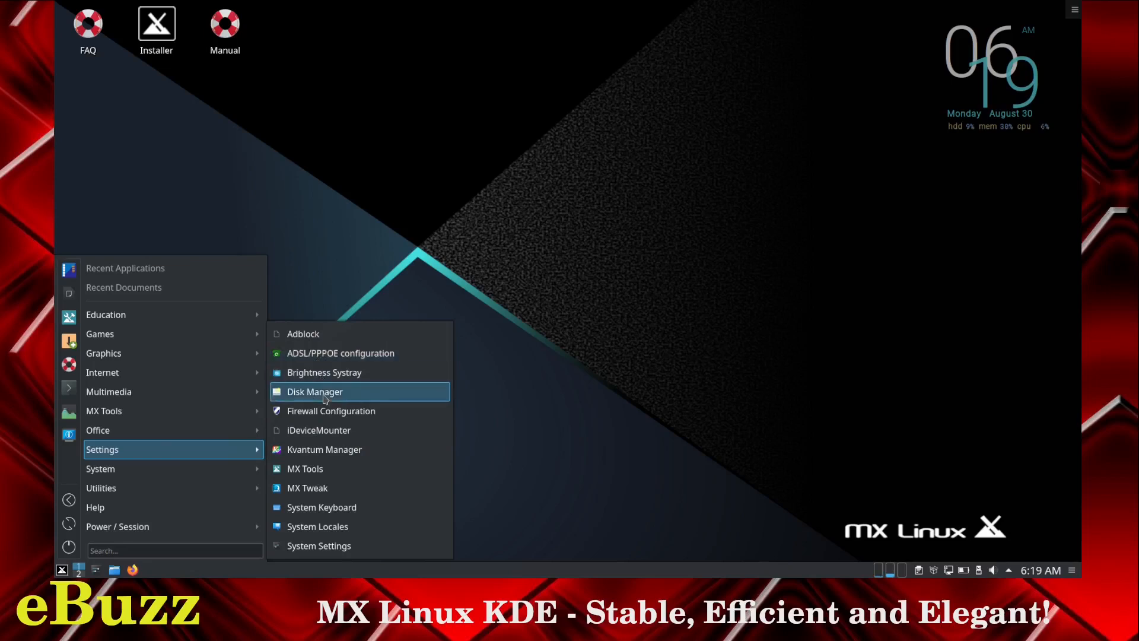
{"action": "mouse_move", "coordinate": [330, 411]}
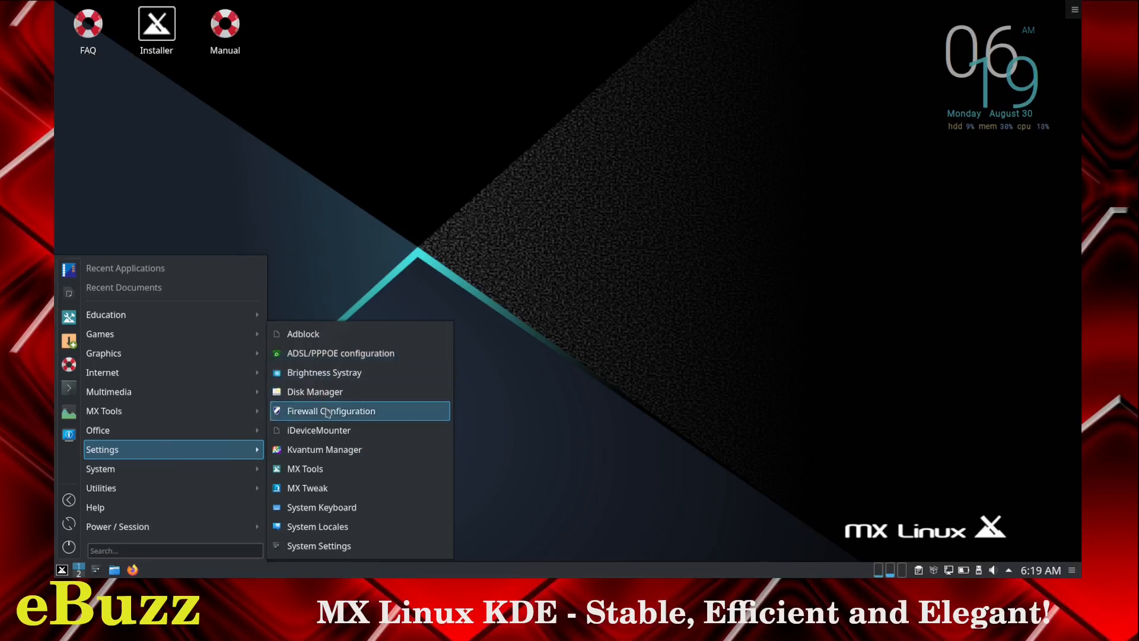
{"action": "mouse_move", "coordinate": [333, 454]}
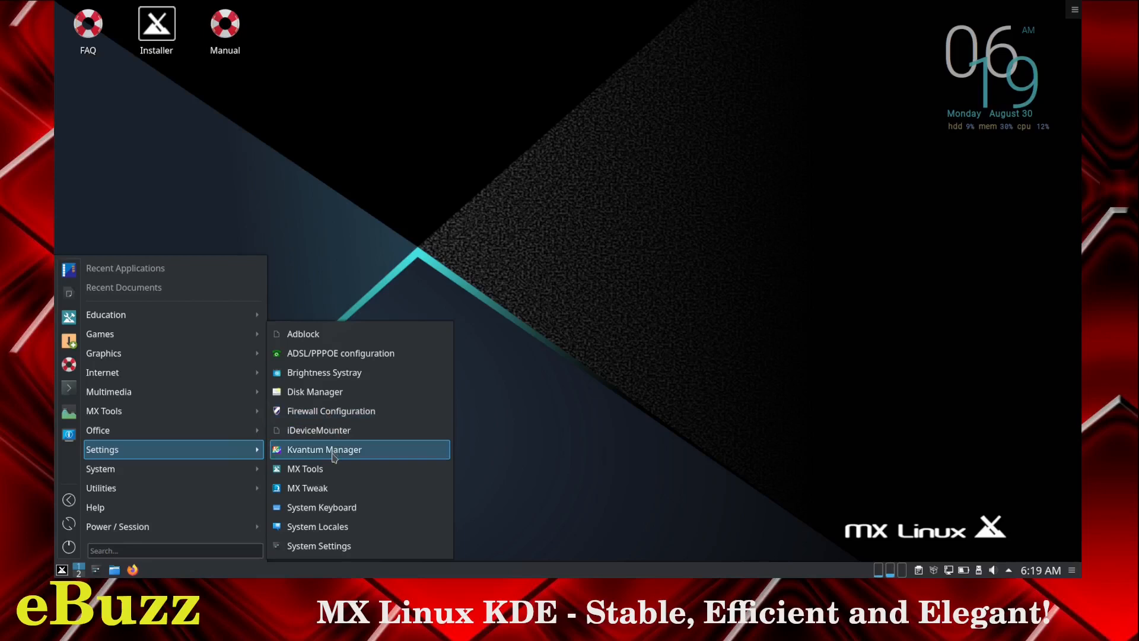
{"action": "mouse_move", "coordinate": [333, 488]}
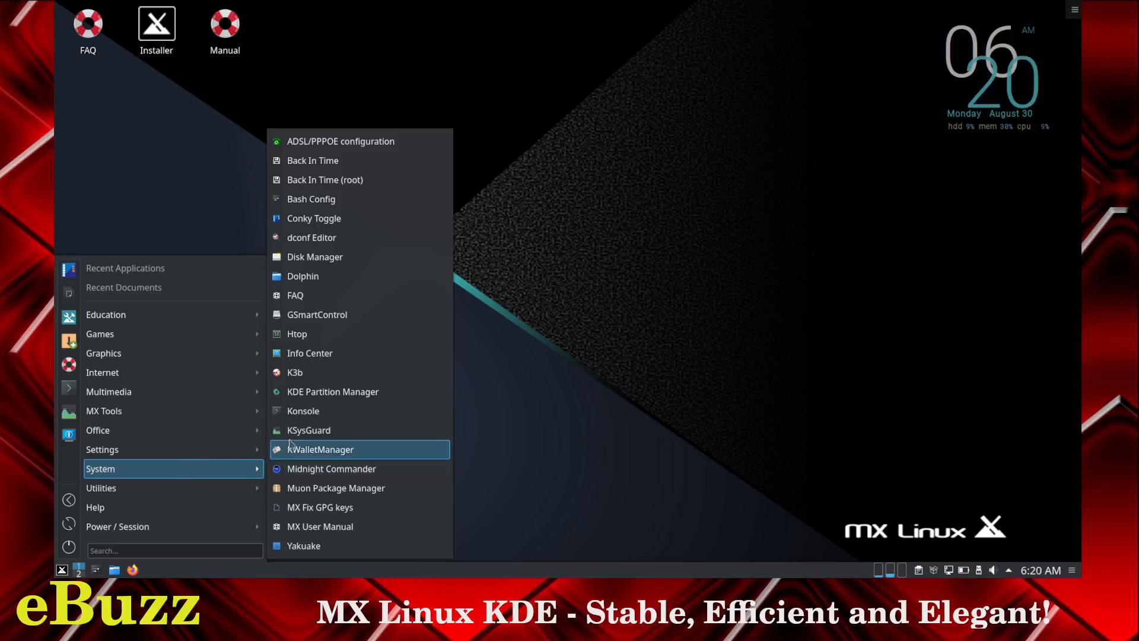
Close the Utilities launcher menu by clicking on the desktop.
{"action": "left_click", "coordinate": [302, 410]}
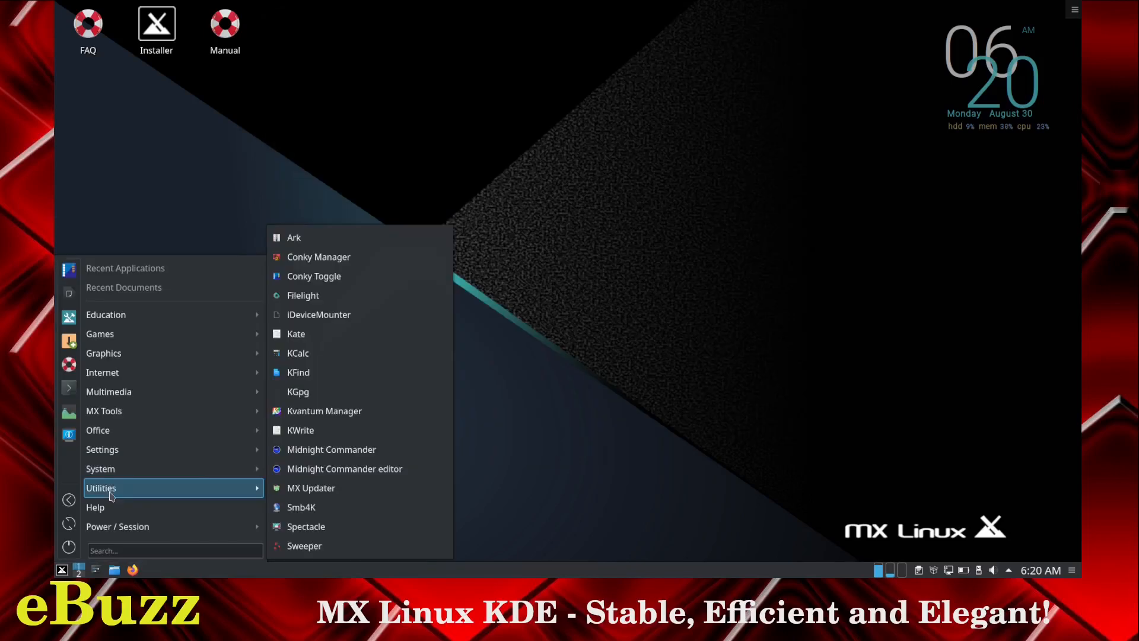
{"action": "mouse_move", "coordinate": [109, 506]}
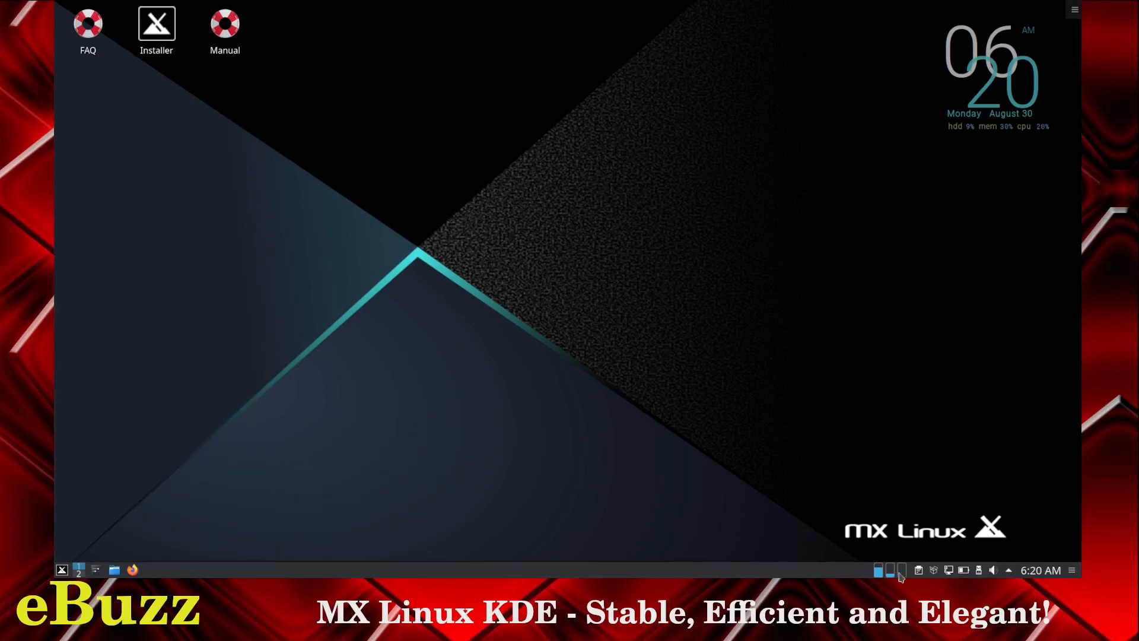
{"action": "mouse_move", "coordinate": [891, 570]}
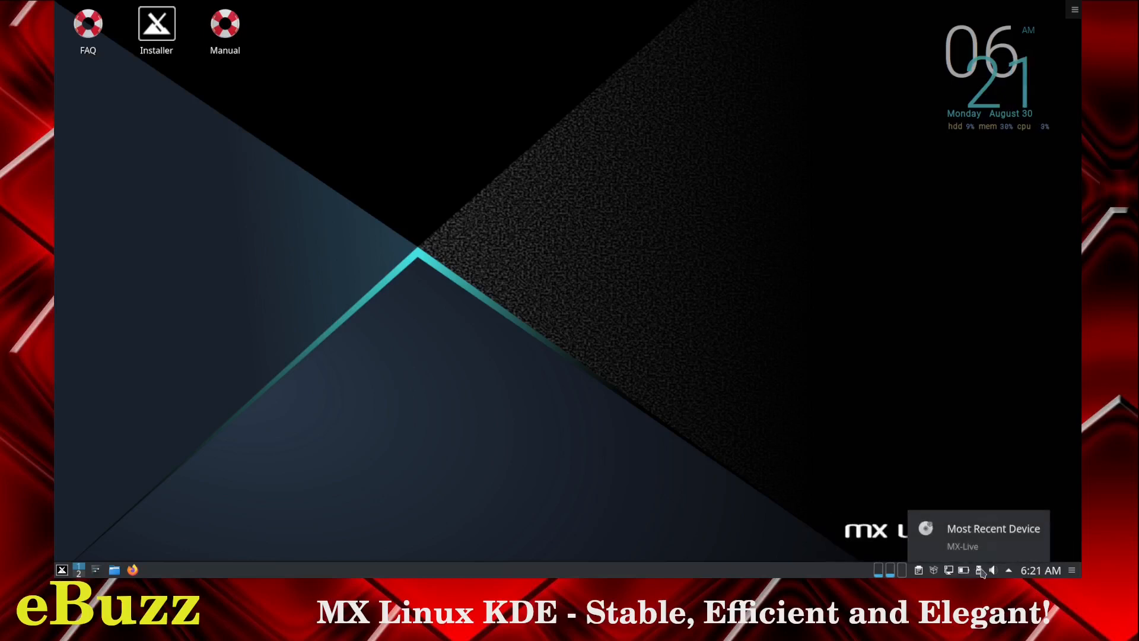
Expand the system tray to show Notifications, Bluetooth, Keyboard Indicator and KDE Connect.
{"action": "left_click", "coordinate": [992, 569]}
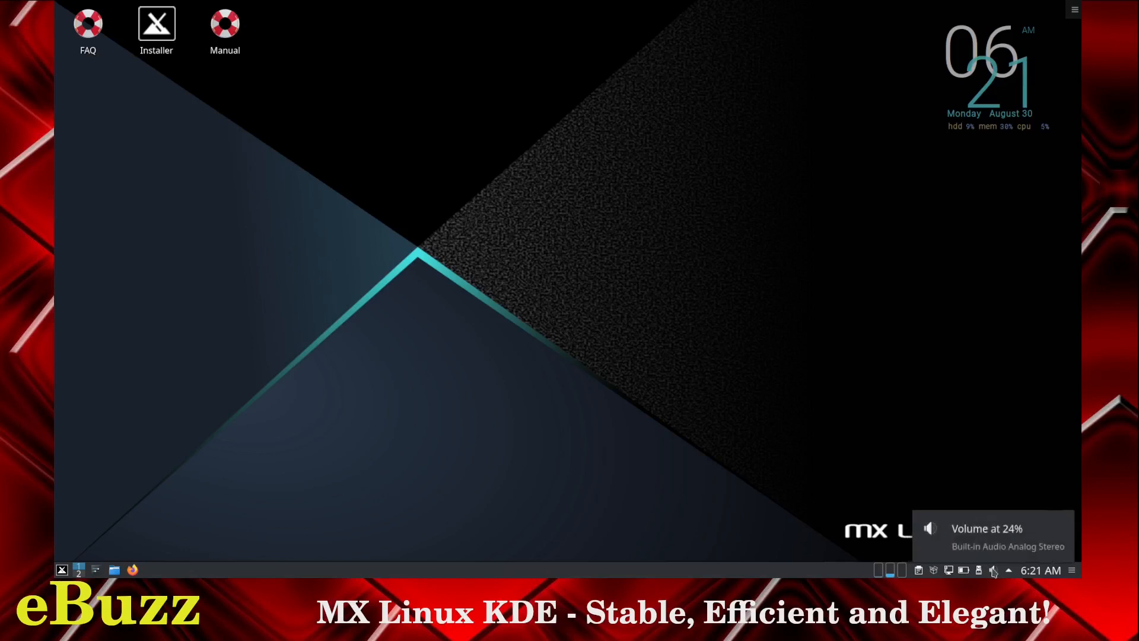
{"action": "left_click", "coordinate": [1009, 570]}
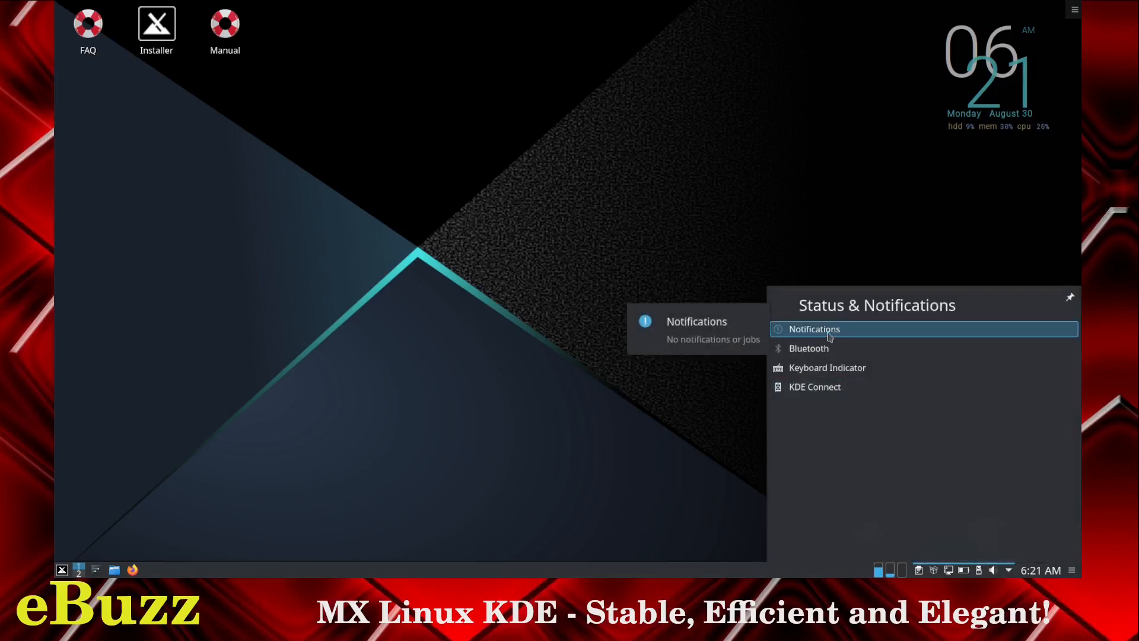
{"action": "mouse_move", "coordinate": [814, 386]}
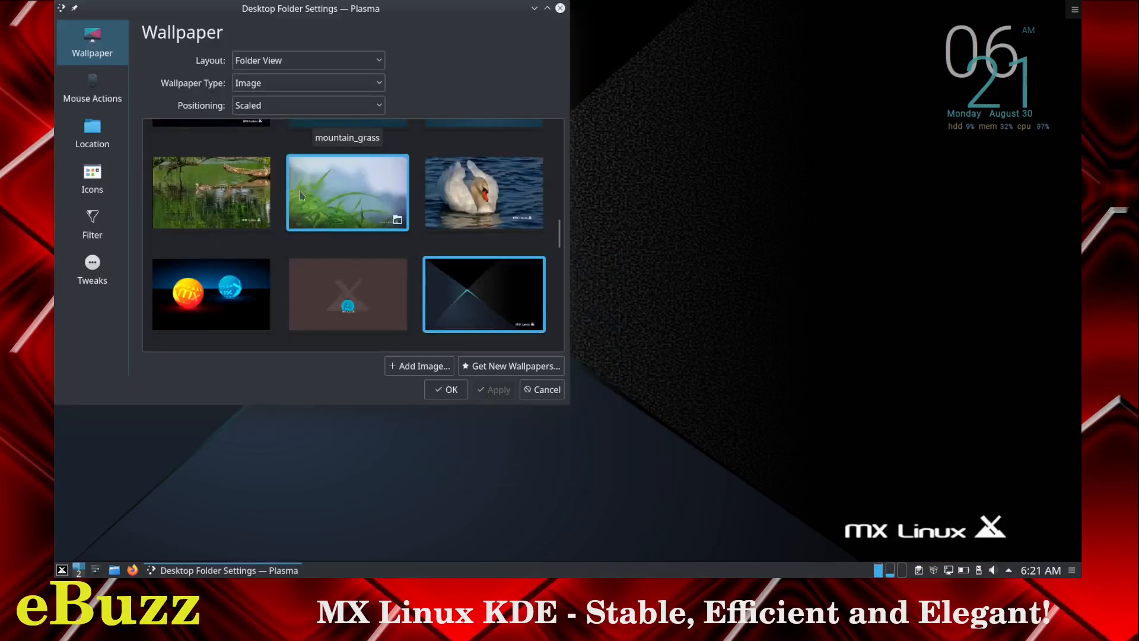
Select the orange/blue MX spheres thumbnail in Desktop Folder Settings and apply it.
{"action": "left_click", "coordinate": [211, 294]}
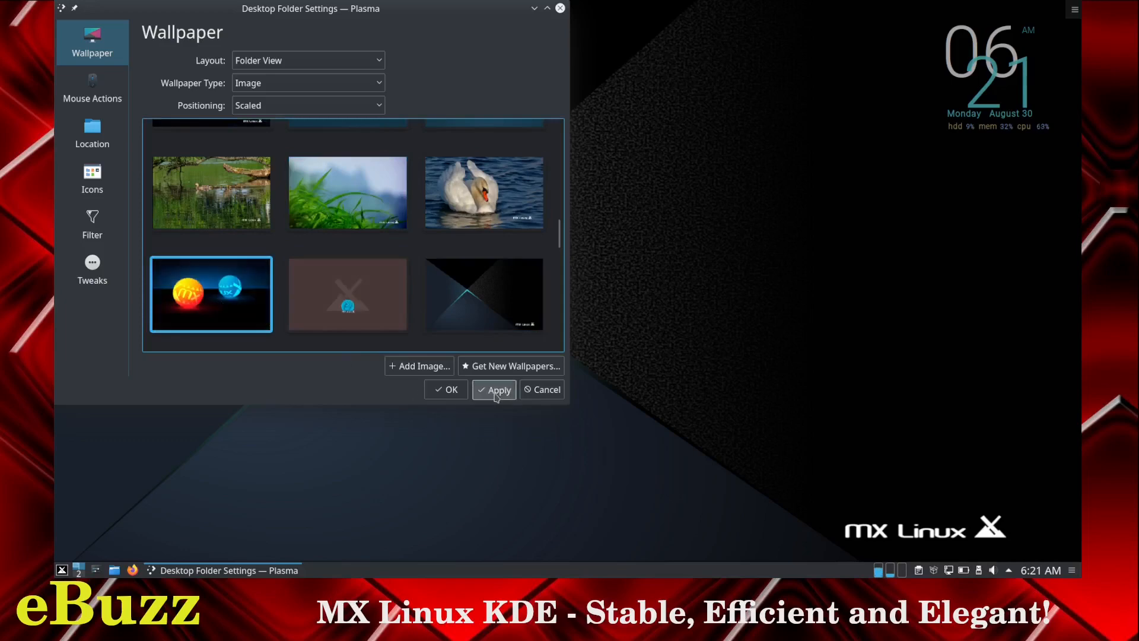
{"action": "left_click", "coordinate": [445, 389]}
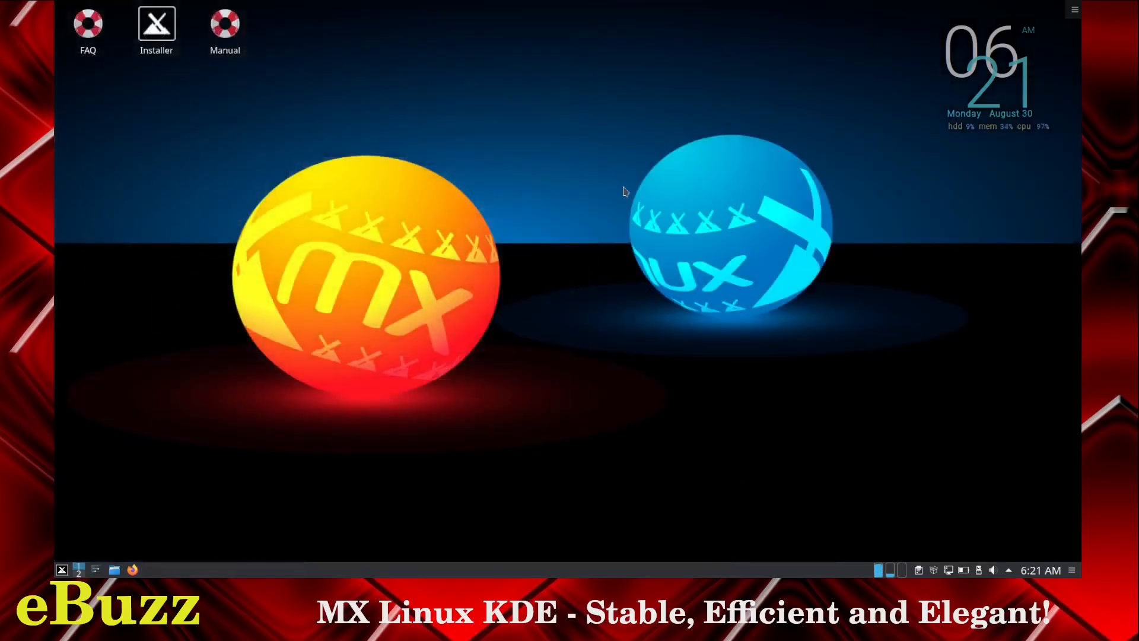